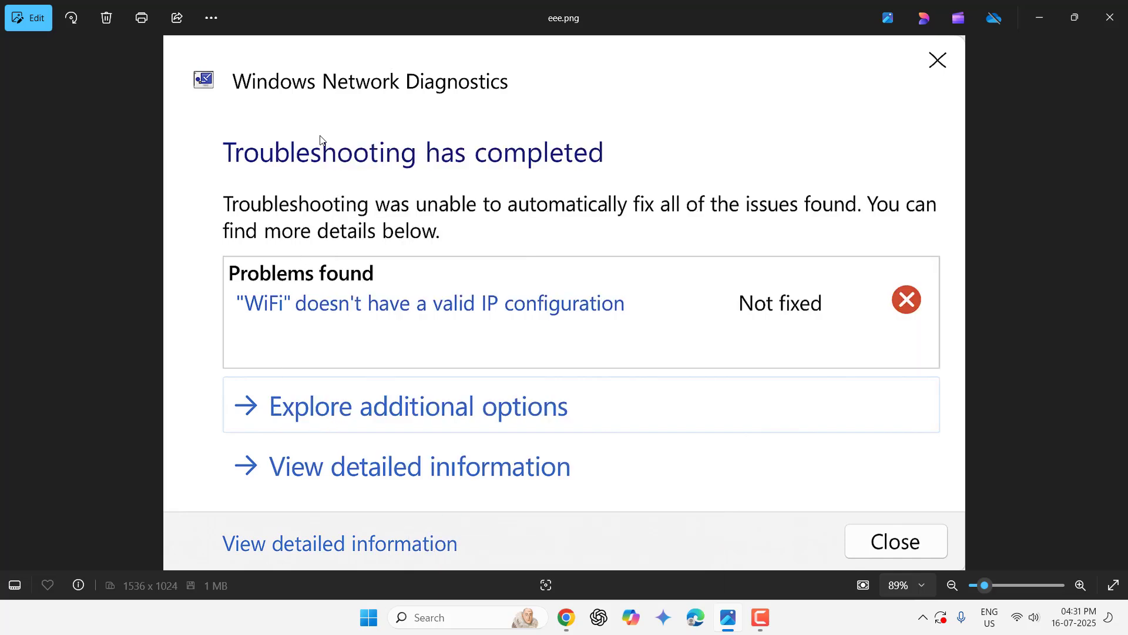
- Close the Photos window showing the Network Diagnostics screenshot eee.png
{"action": "left_click", "coordinate": [896, 541]}
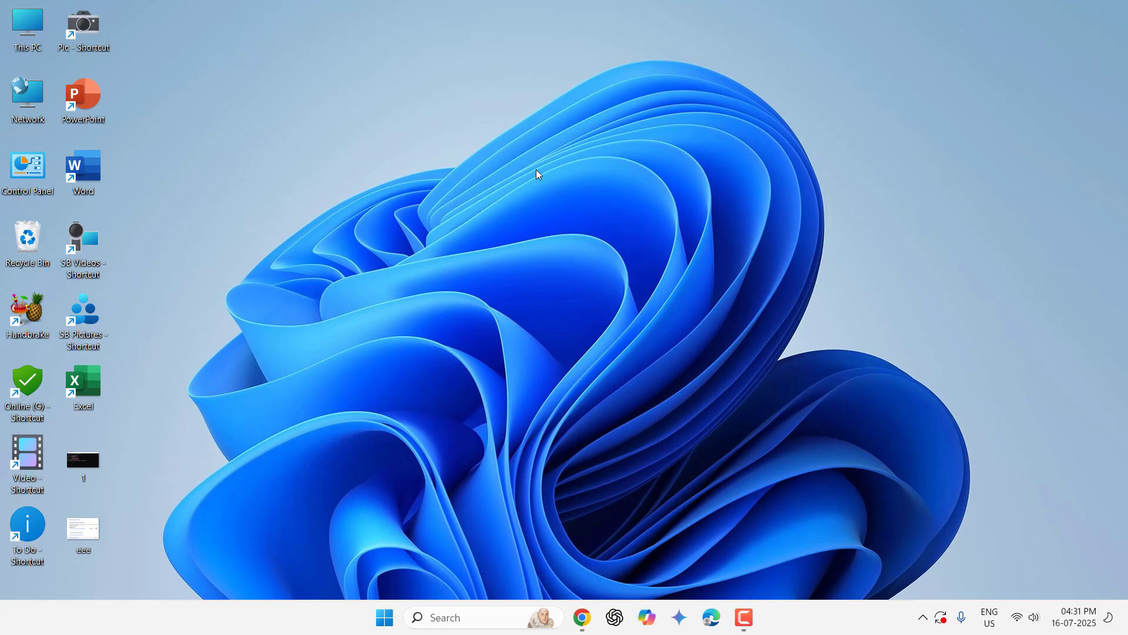
- Search Start for 'date' and open Date & time settings to check automatic time
{"action": "left_click", "coordinate": [384, 617]}
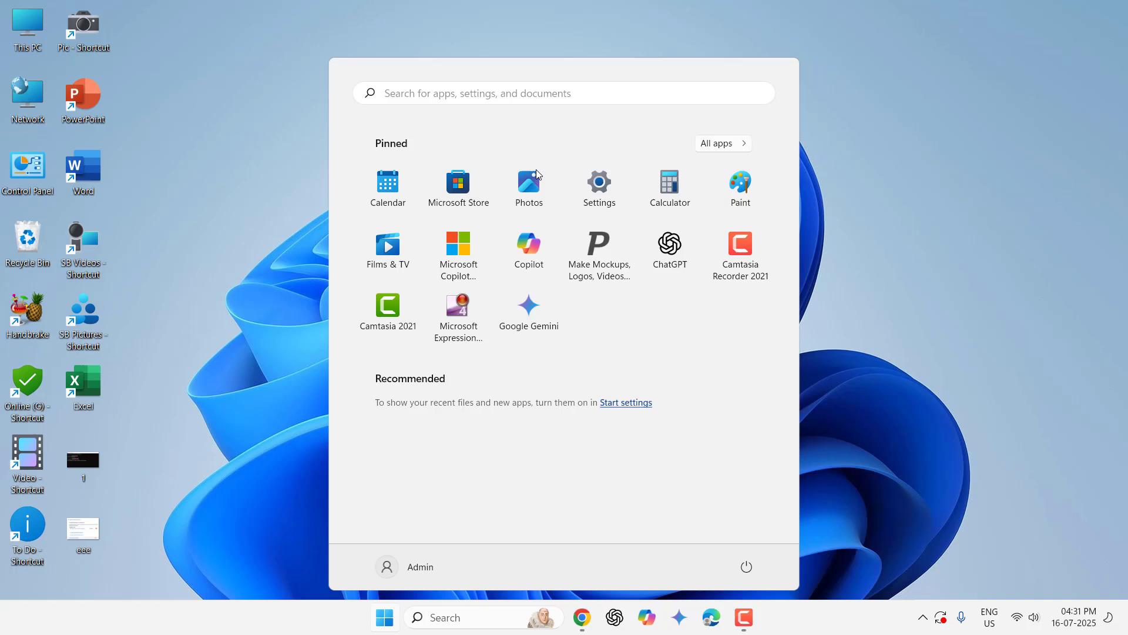
{"action": "type", "text": "date"}
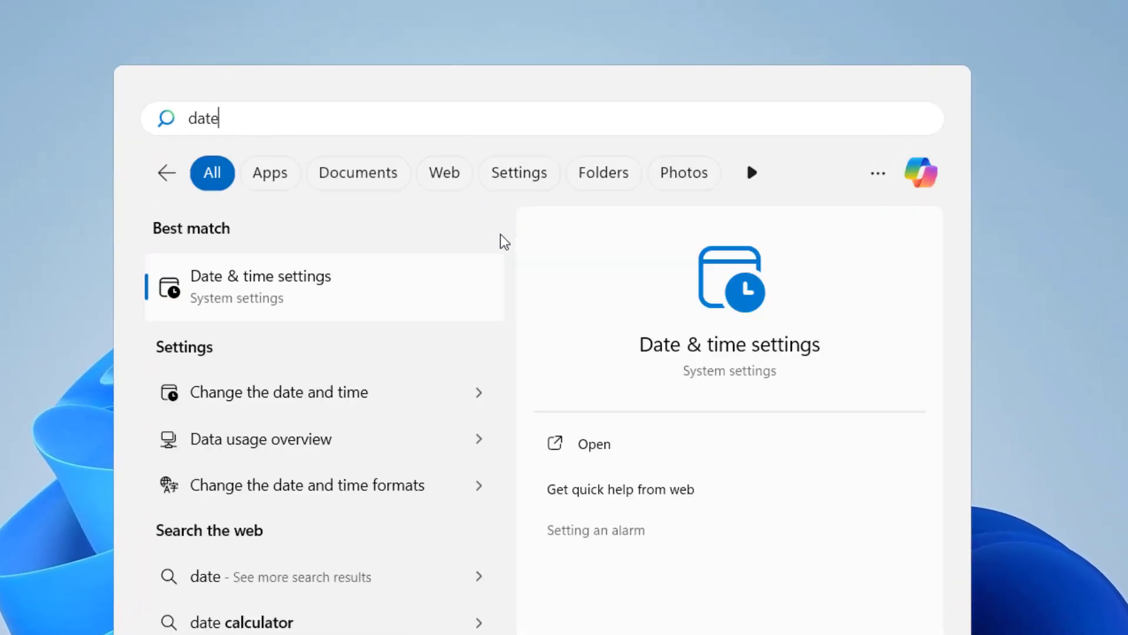
{"action": "left_click", "coordinate": [260, 286]}
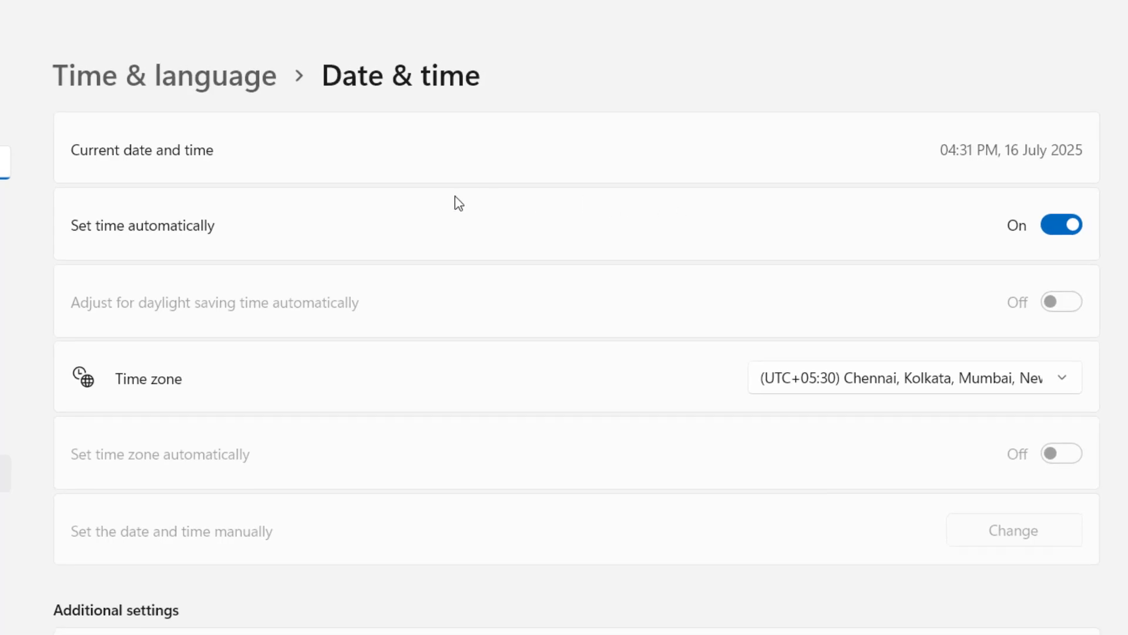
{"action": "mouse_move", "coordinate": [438, 165]}
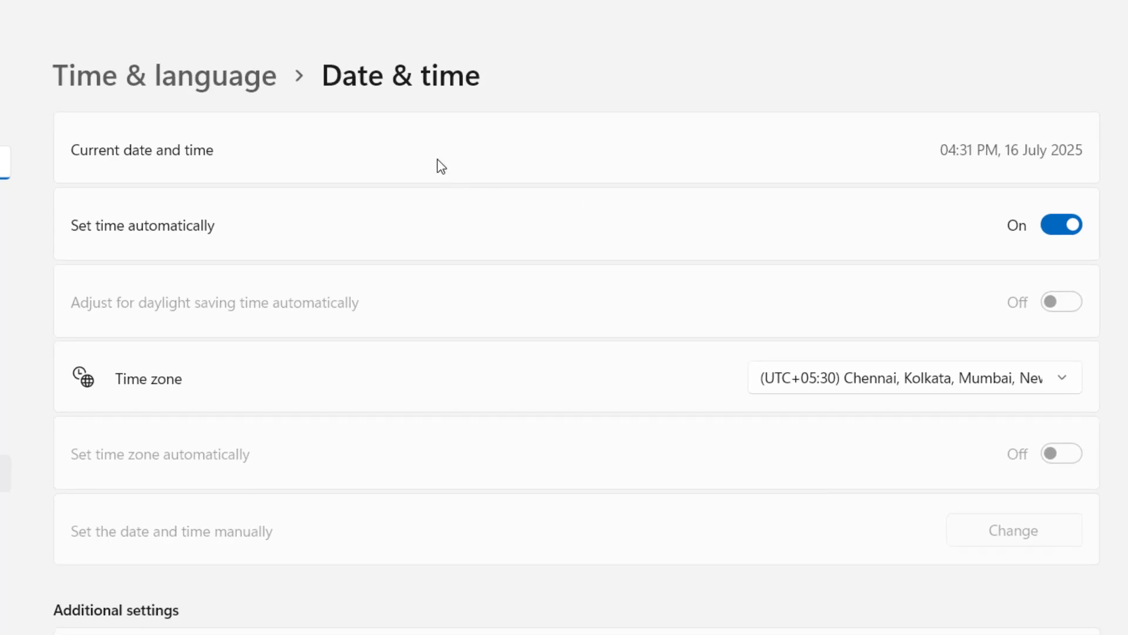
{"action": "mouse_move", "coordinate": [403, 175]}
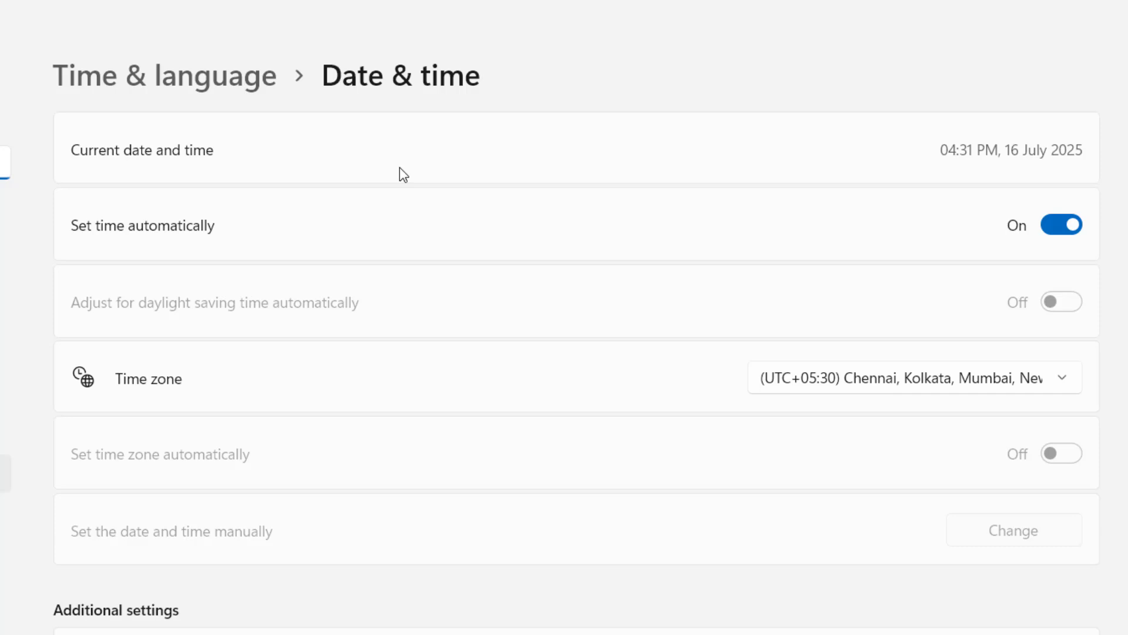
{"action": "mouse_move", "coordinate": [277, 166]}
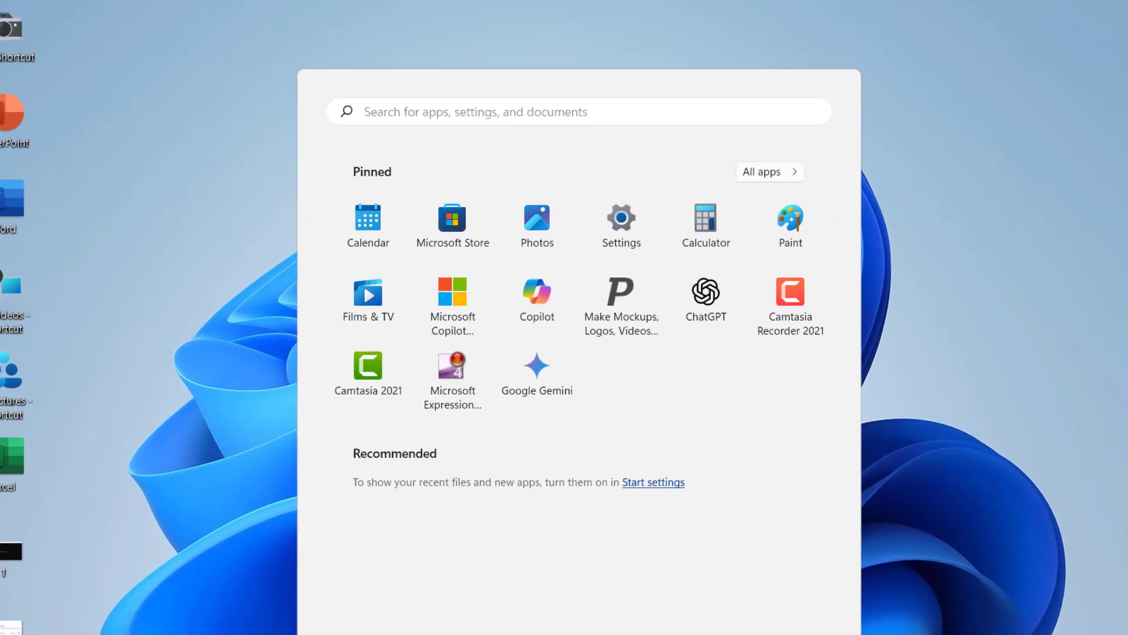
- Search Start for 'cmd' and bring up Command Prompt's run-as-administrator options
{"action": "type", "text": "cmd"}
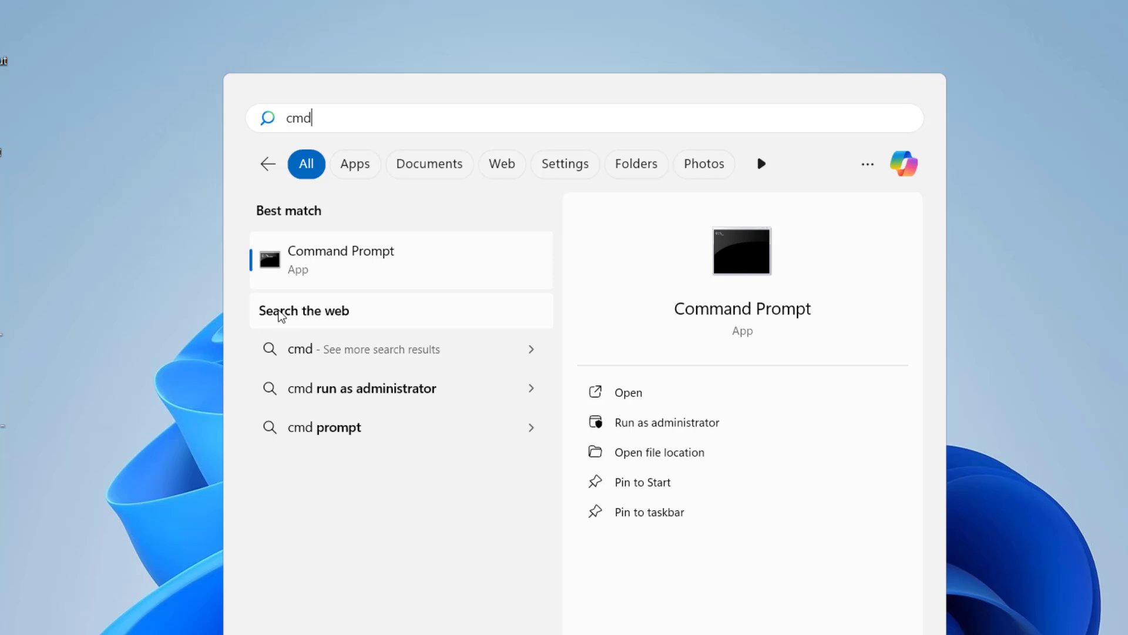
{"action": "right_click", "coordinate": [341, 260]}
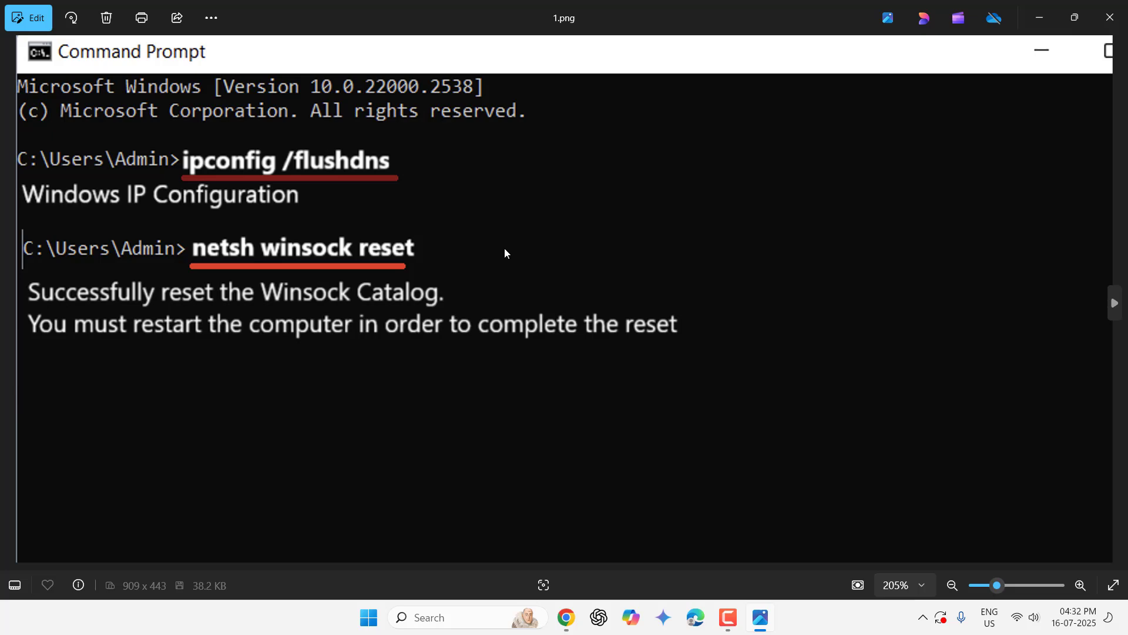
{"action": "mouse_move", "coordinate": [184, 179]}
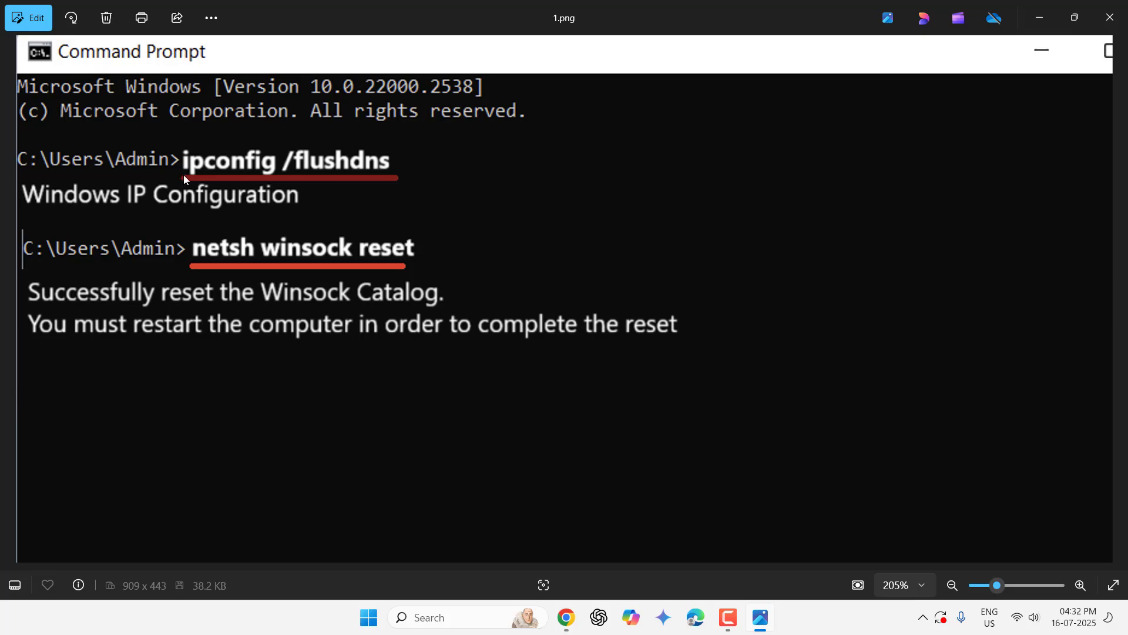
{"action": "mouse_move", "coordinate": [274, 177]}
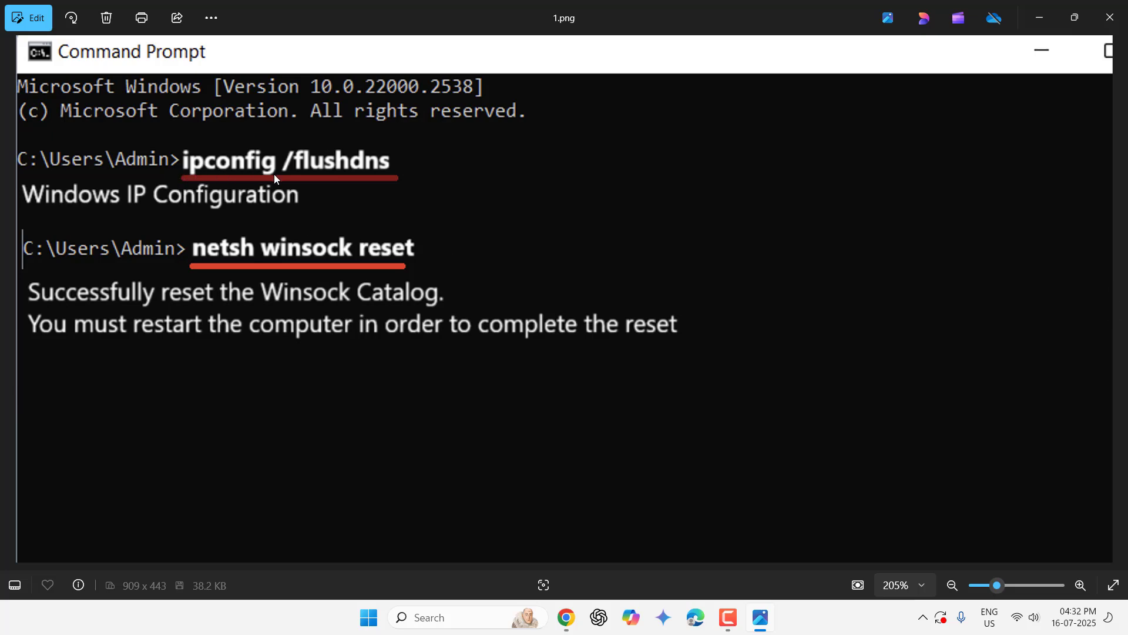
{"action": "mouse_move", "coordinate": [295, 174]}
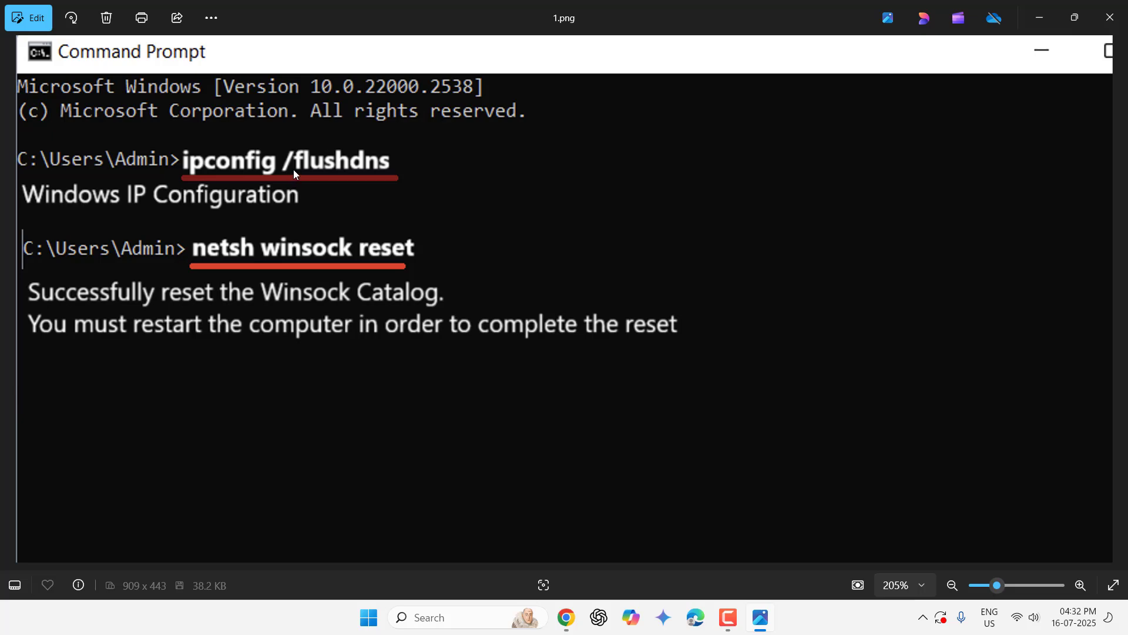
{"action": "mouse_move", "coordinate": [263, 240]}
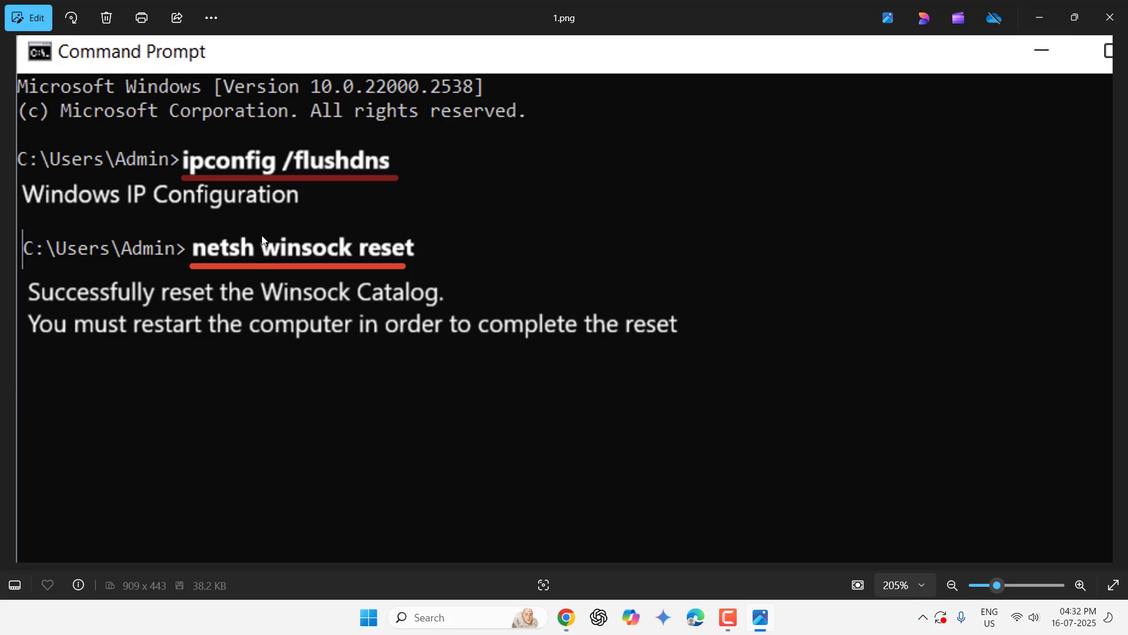
{"action": "mouse_move", "coordinate": [246, 262]}
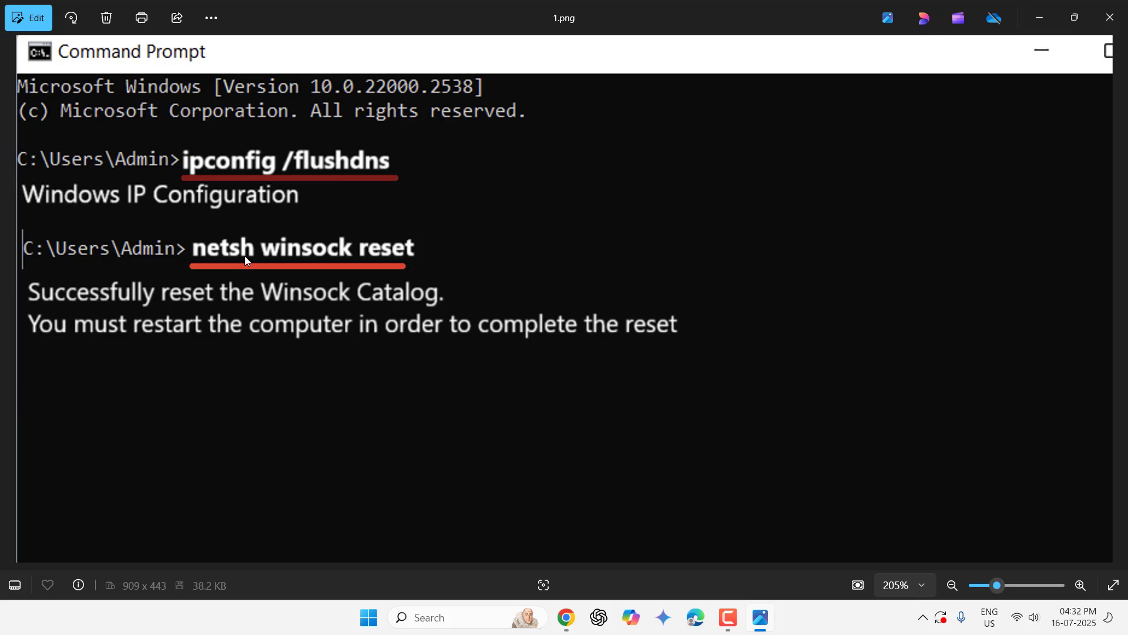
{"action": "mouse_move", "coordinate": [404, 258]}
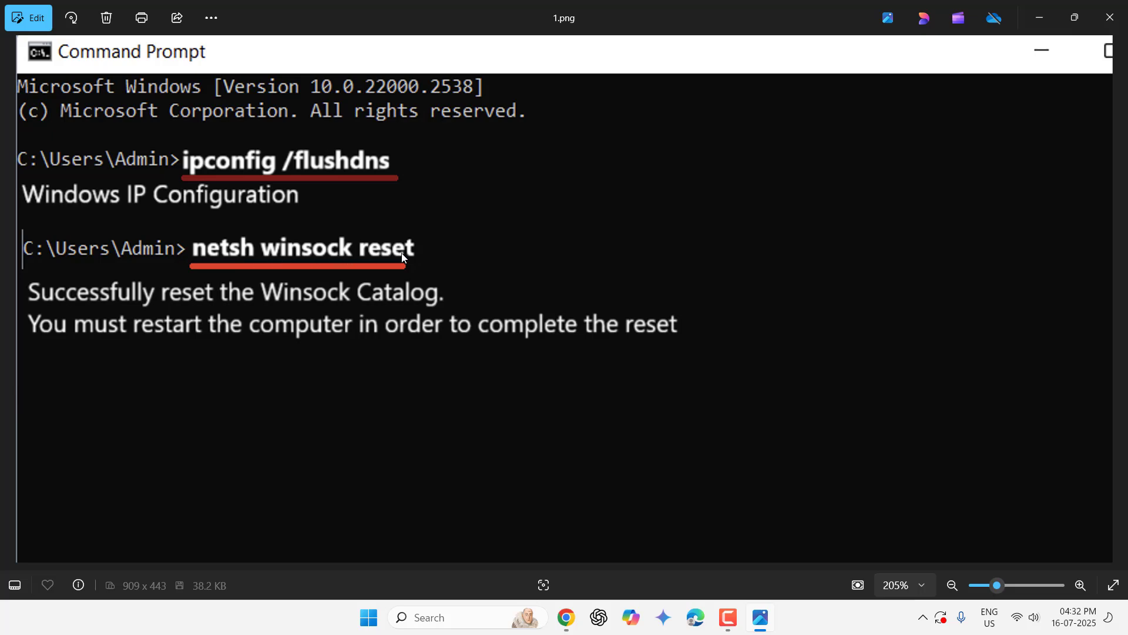
{"action": "mouse_move", "coordinate": [438, 255]}
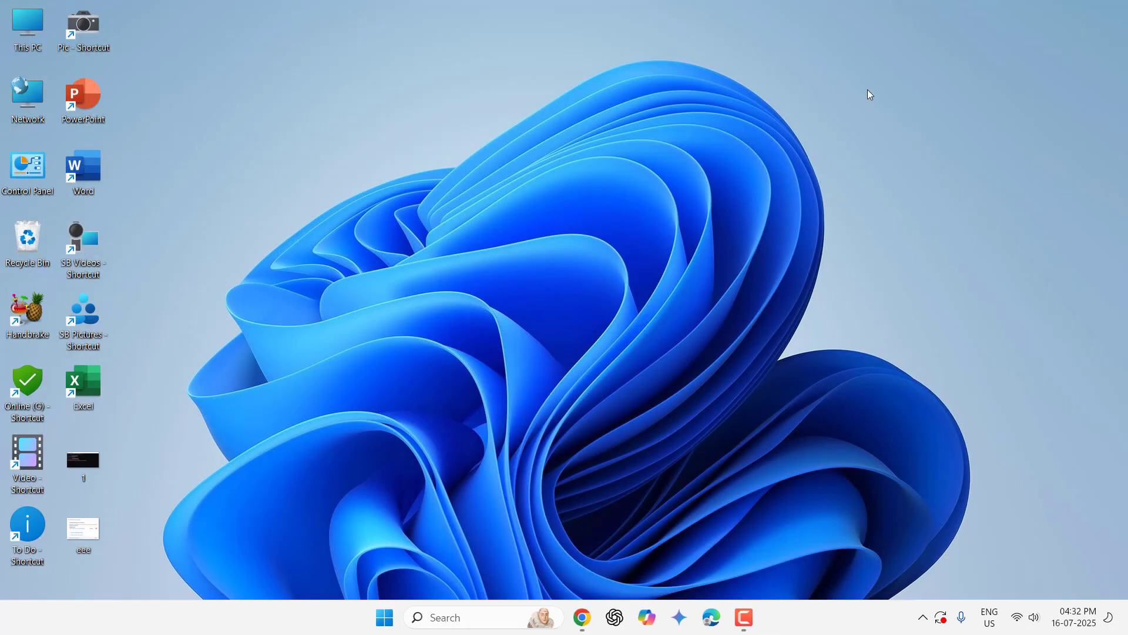
{"action": "left_click", "coordinate": [384, 633]}
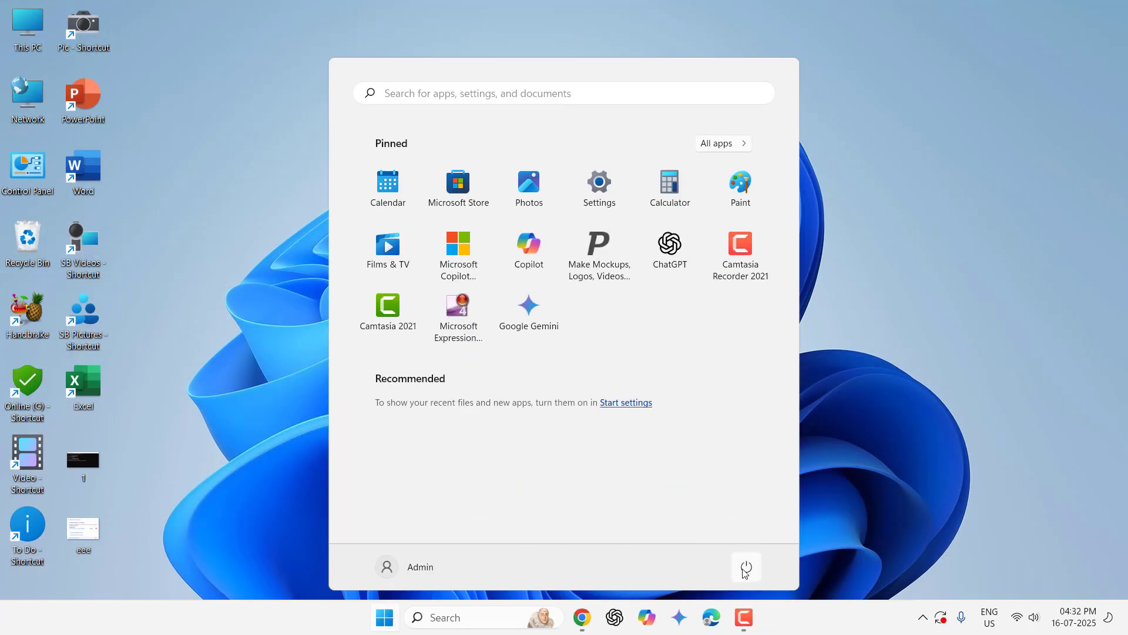
{"action": "left_click", "coordinate": [745, 567]}
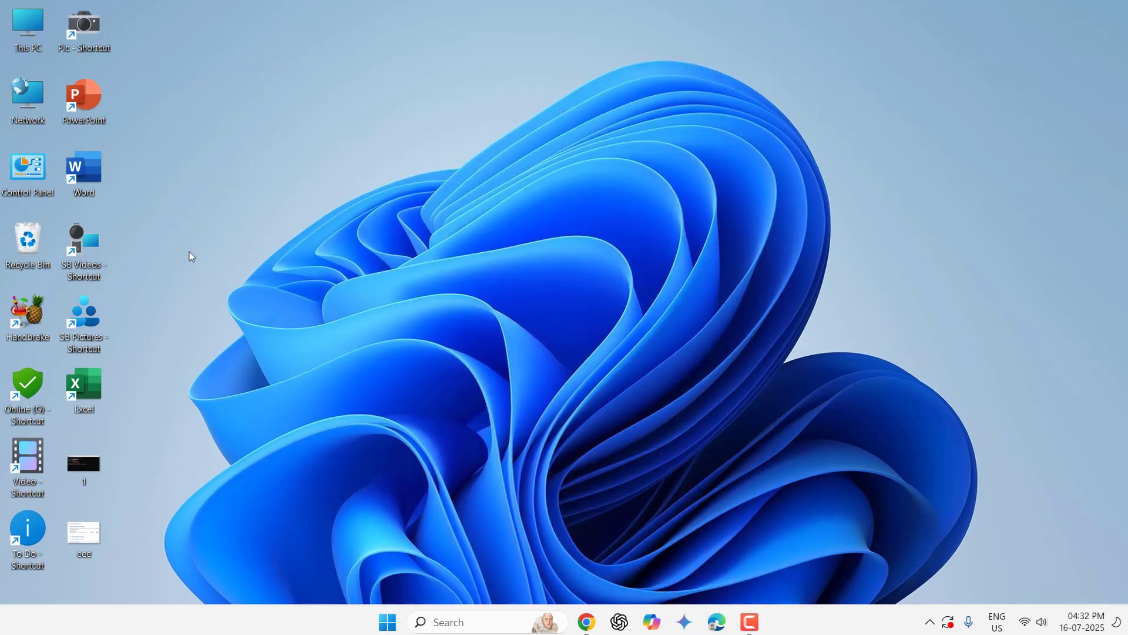
- Open Wi-Fi 4 adapter properties and select Internet Protocol Version 4 (TCP/IPv4)
{"action": "right_click", "coordinate": [27, 97]}
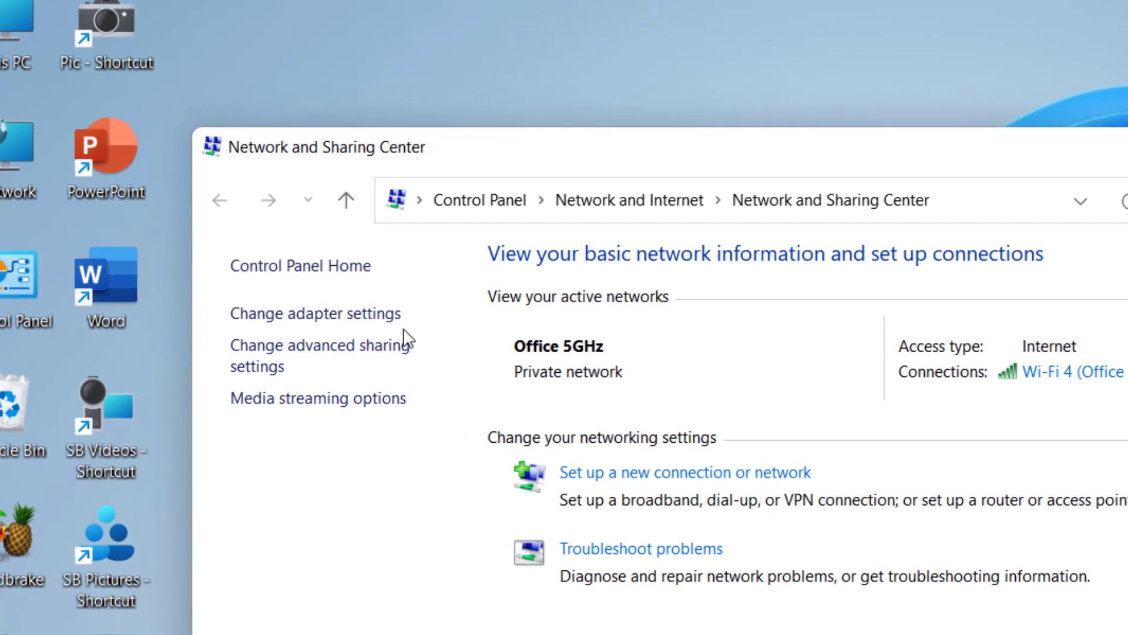
{"action": "left_click", "coordinate": [317, 313]}
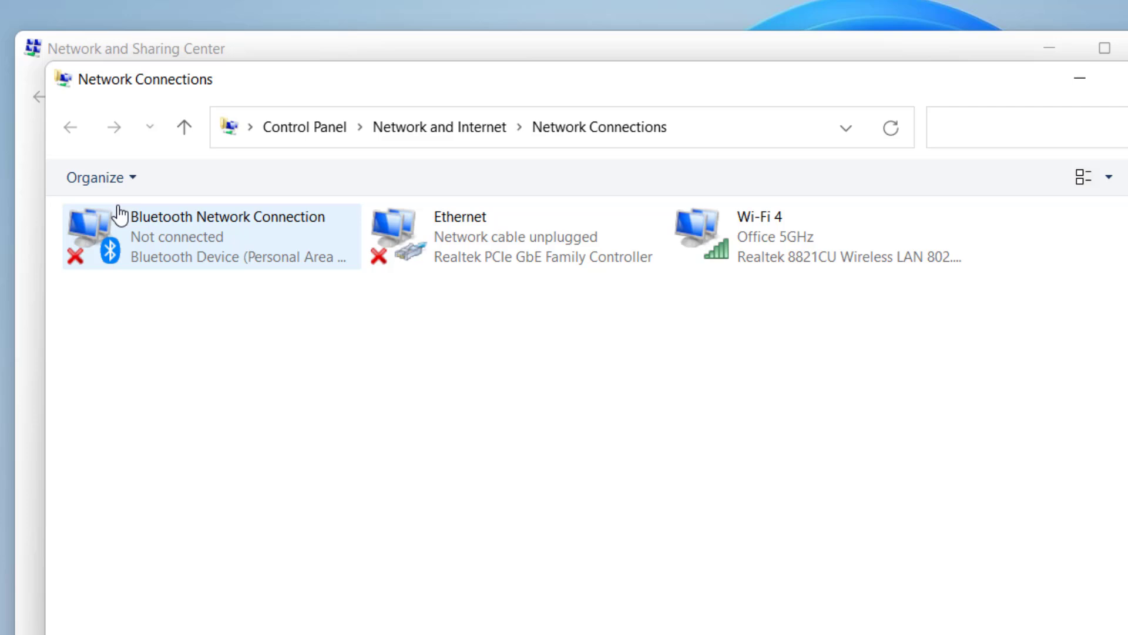
{"action": "right_click", "coordinate": [764, 235]}
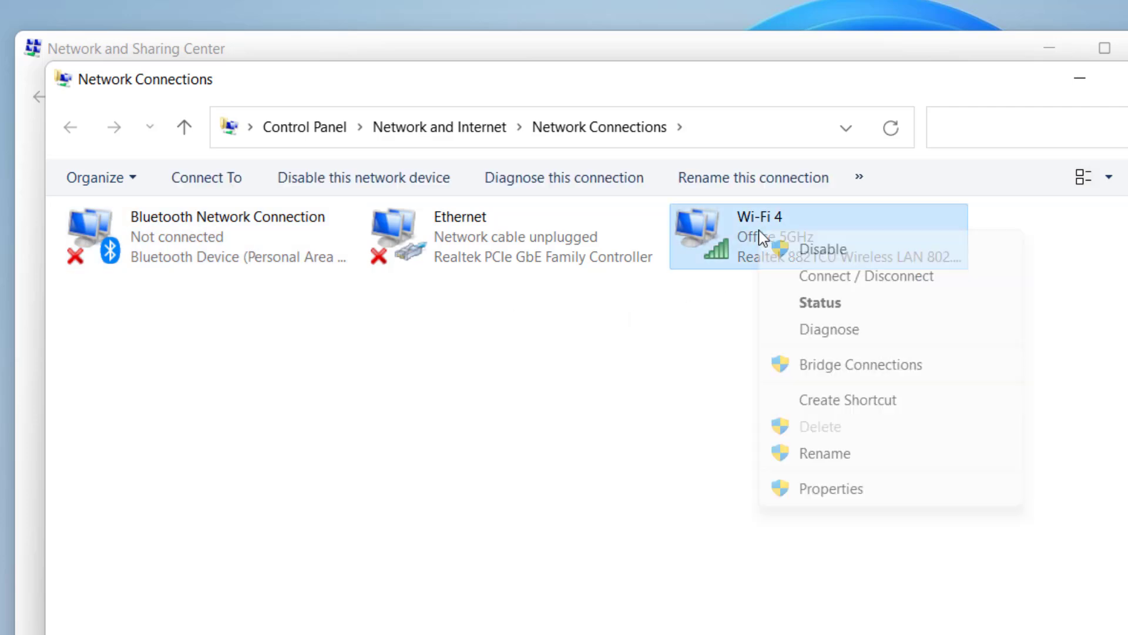
{"action": "left_click", "coordinate": [830, 489]}
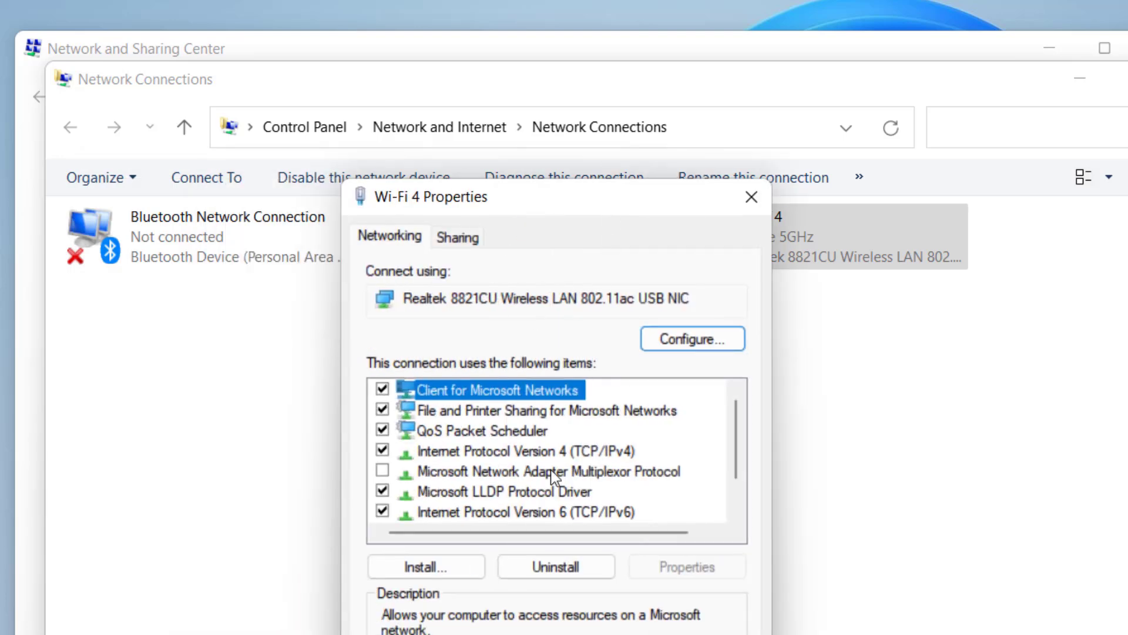
{"action": "mouse_move", "coordinate": [520, 455]}
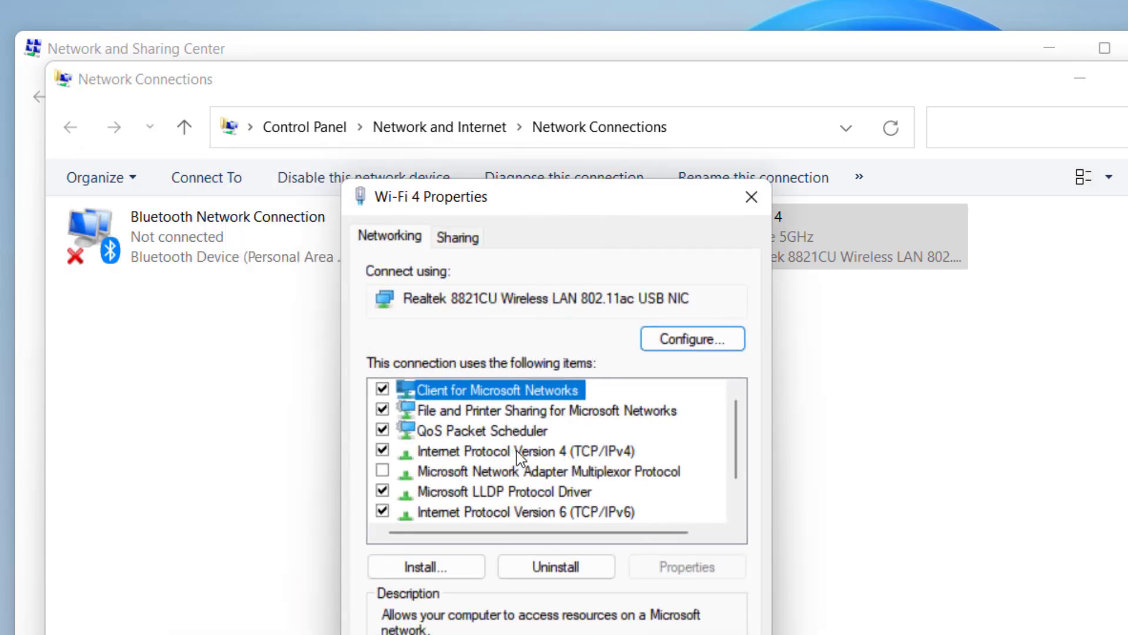
{"action": "left_click", "coordinate": [503, 451]}
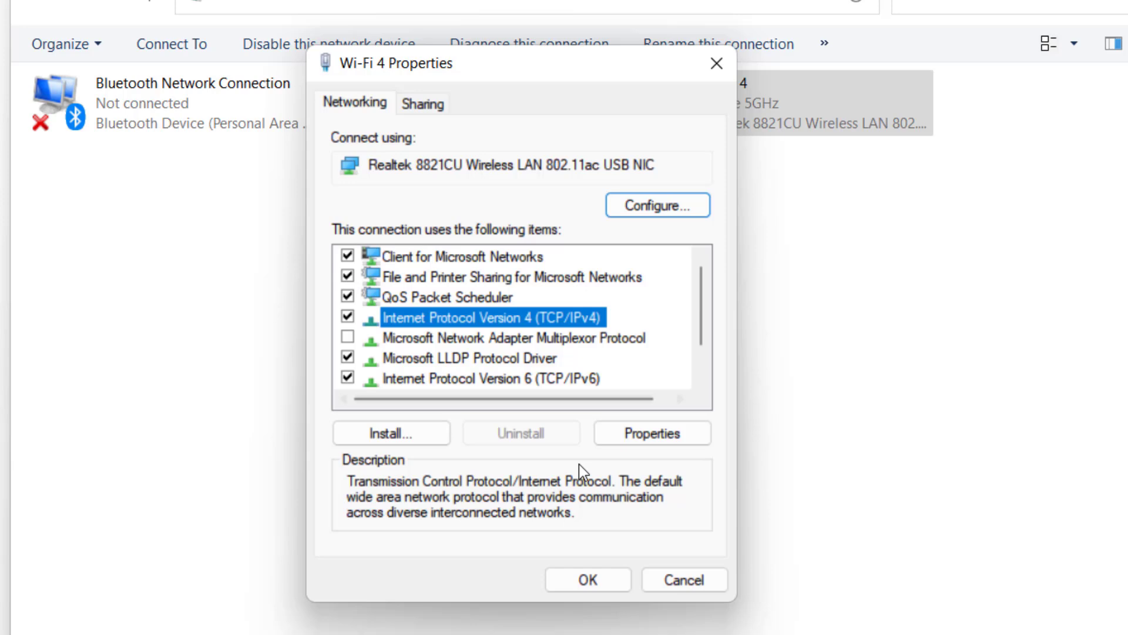
- Set Wi-Fi 4's preferred DNS to 8.8.8.8 and alternate DNS to 8.8.4.4, then save
{"action": "left_click", "coordinate": [652, 433]}
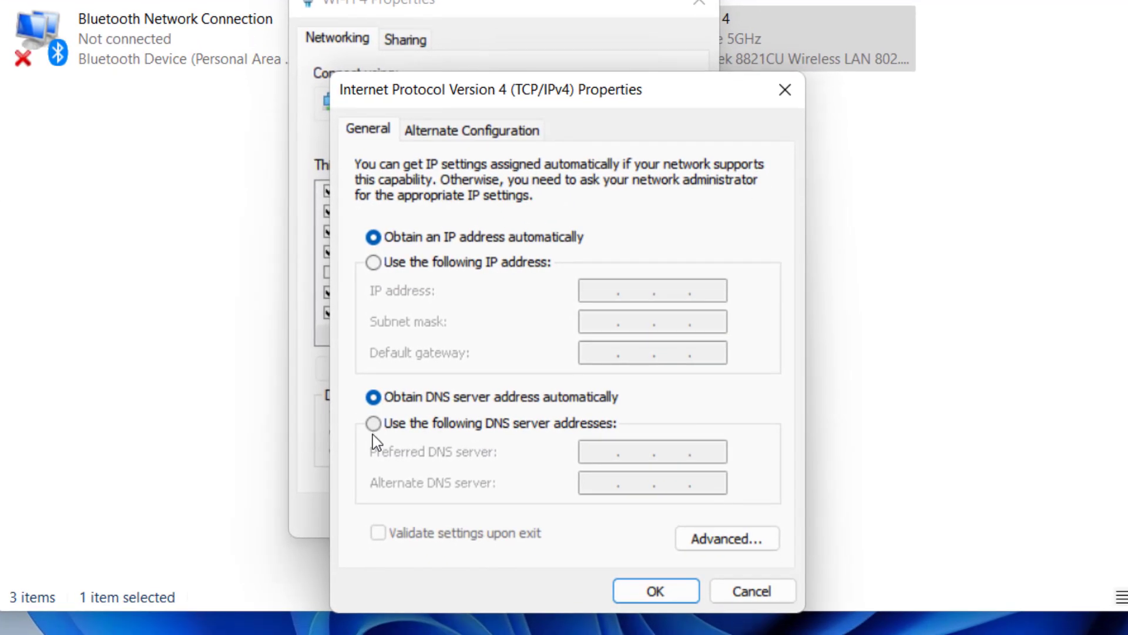
{"action": "mouse_move", "coordinate": [422, 435]}
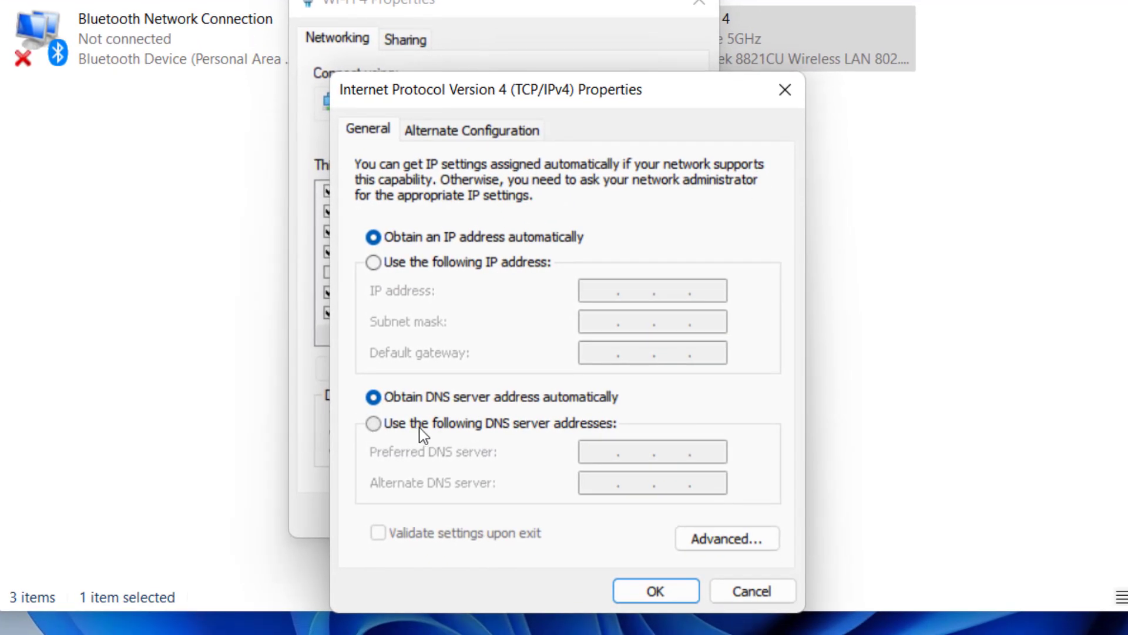
{"action": "left_click", "coordinate": [372, 423]}
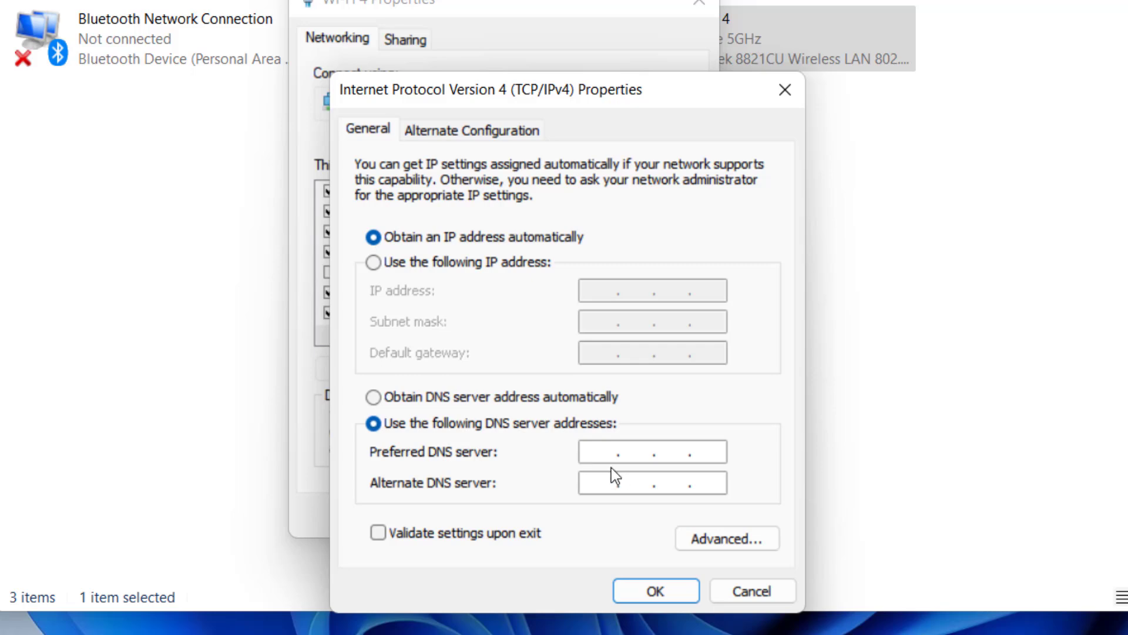
{"action": "type", "text": "8.8.8"}
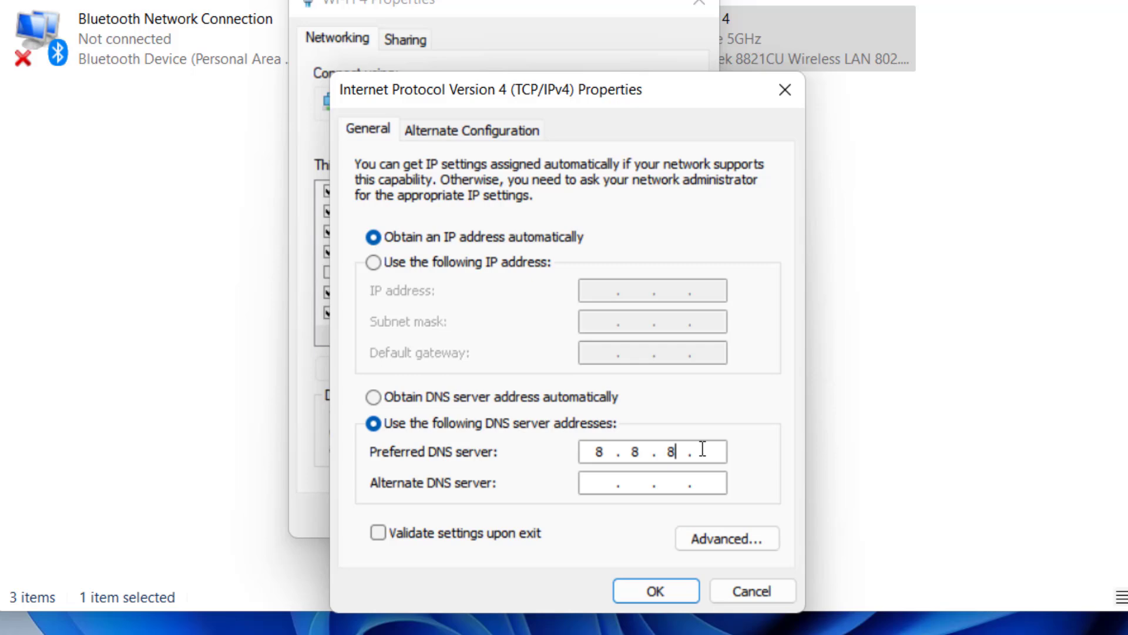
{"action": "type", "text": "8"}
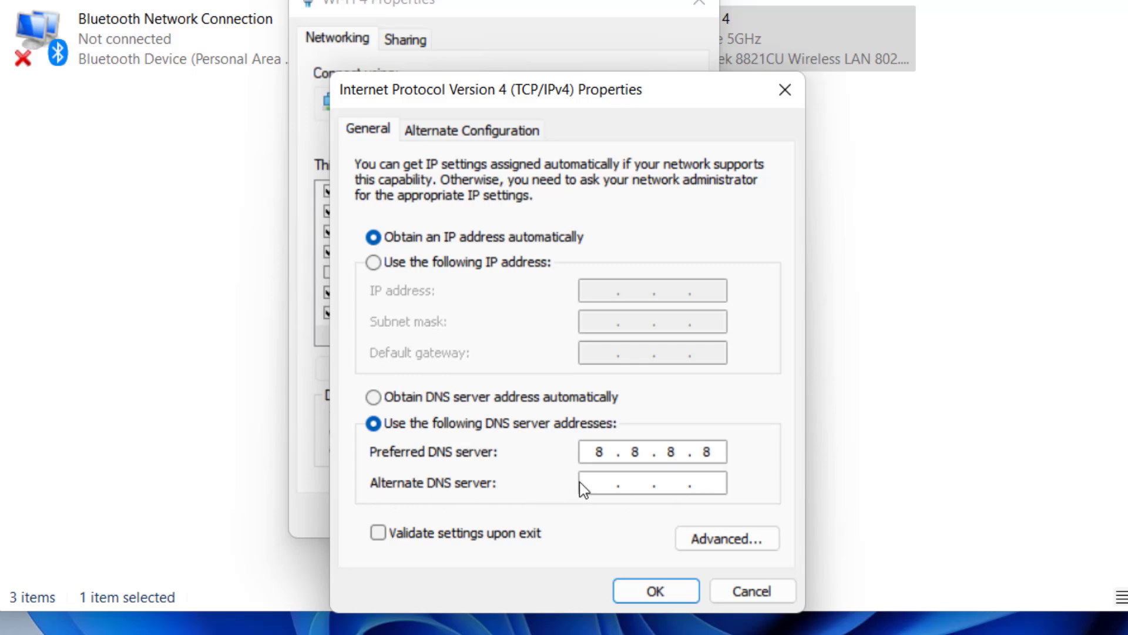
{"action": "type", "text": "8.8.4.4"}
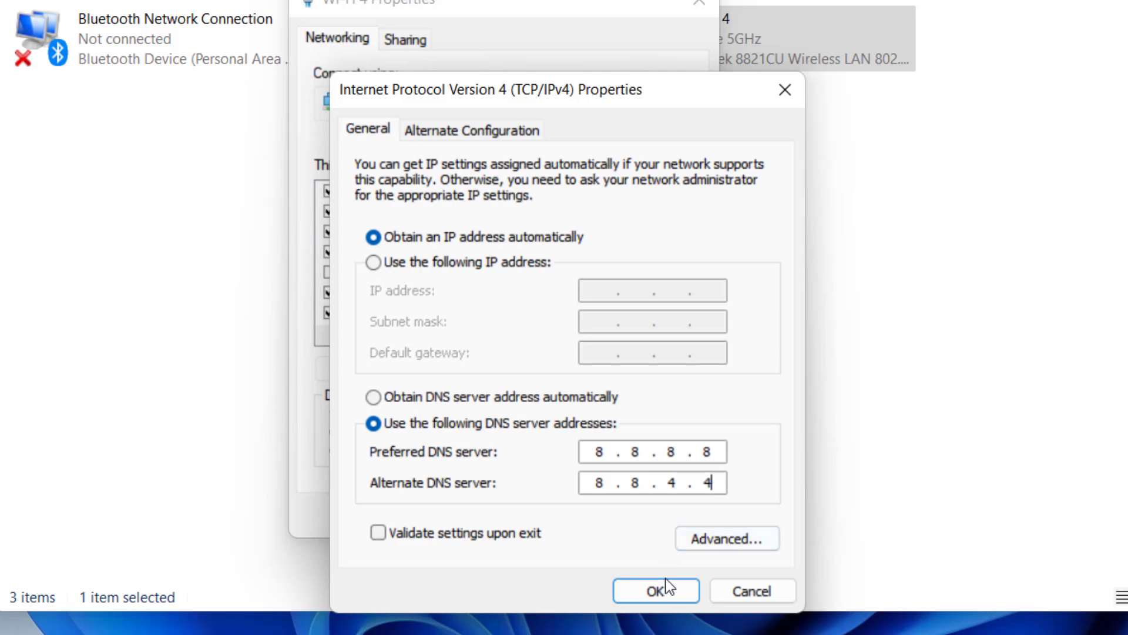
{"action": "left_click", "coordinate": [656, 592]}
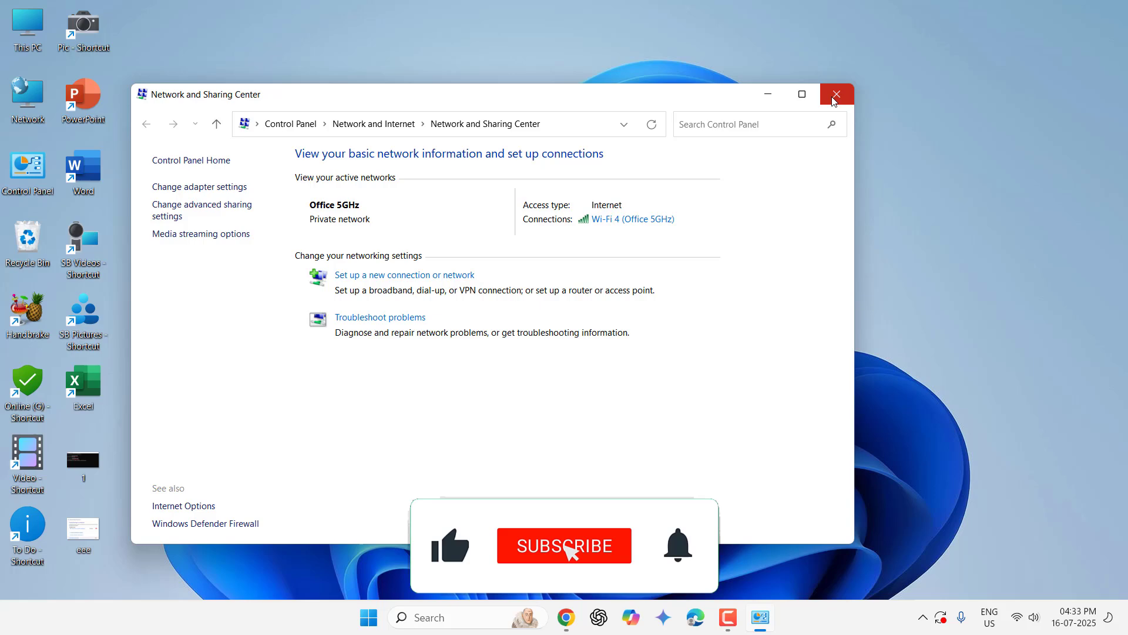
{"action": "mouse_move", "coordinate": [836, 100]}
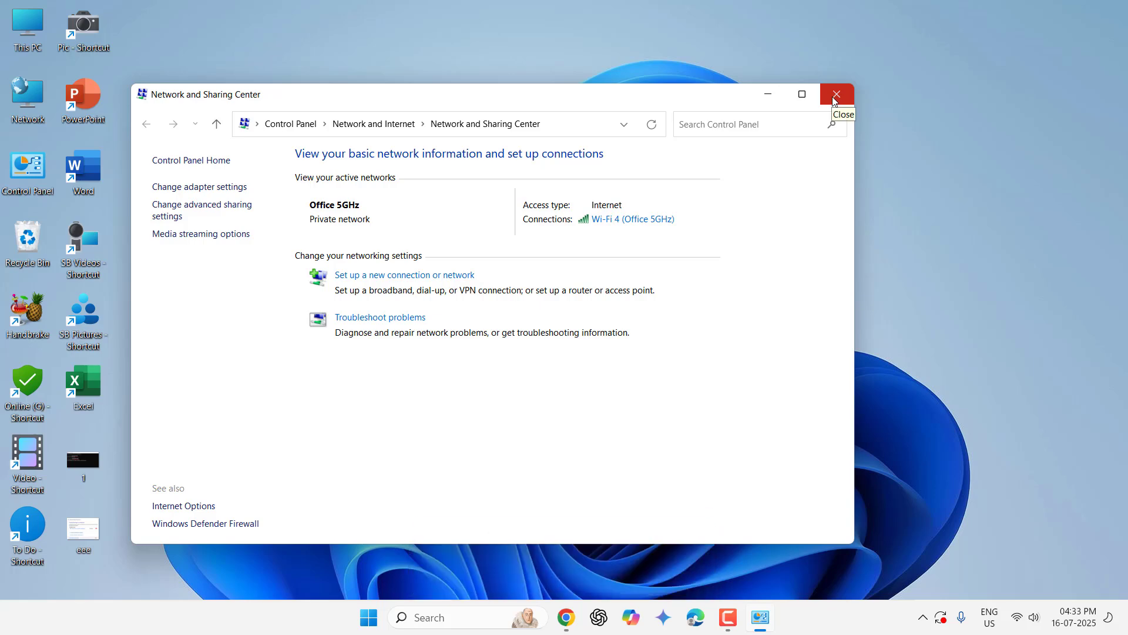
- Close the Network and Sharing Center window from its title bar
{"action": "left_click", "coordinate": [839, 94]}
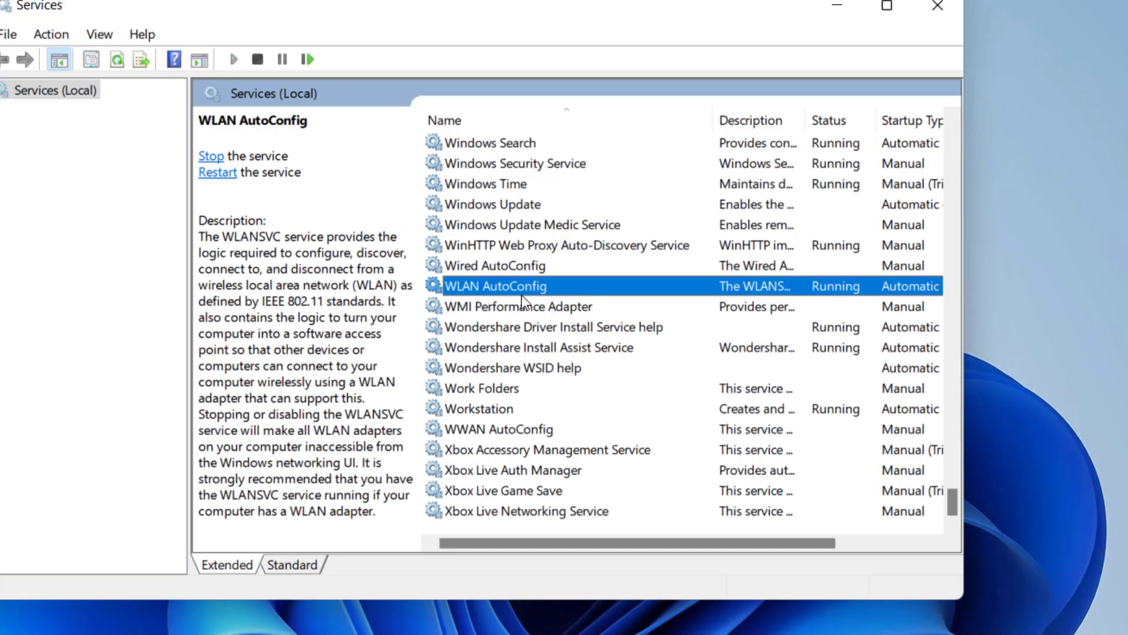
- Verify WLAN AutoConfig is Automatic and Running, then close its properties and Services
{"action": "double_click", "coordinate": [497, 286]}
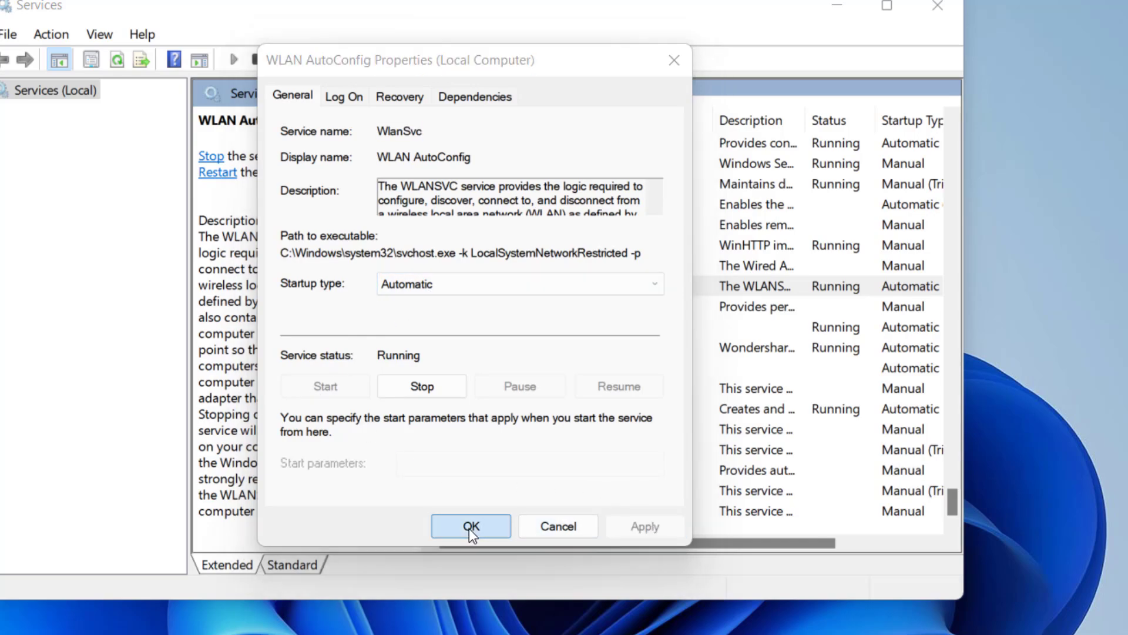
{"action": "left_click", "coordinate": [470, 526]}
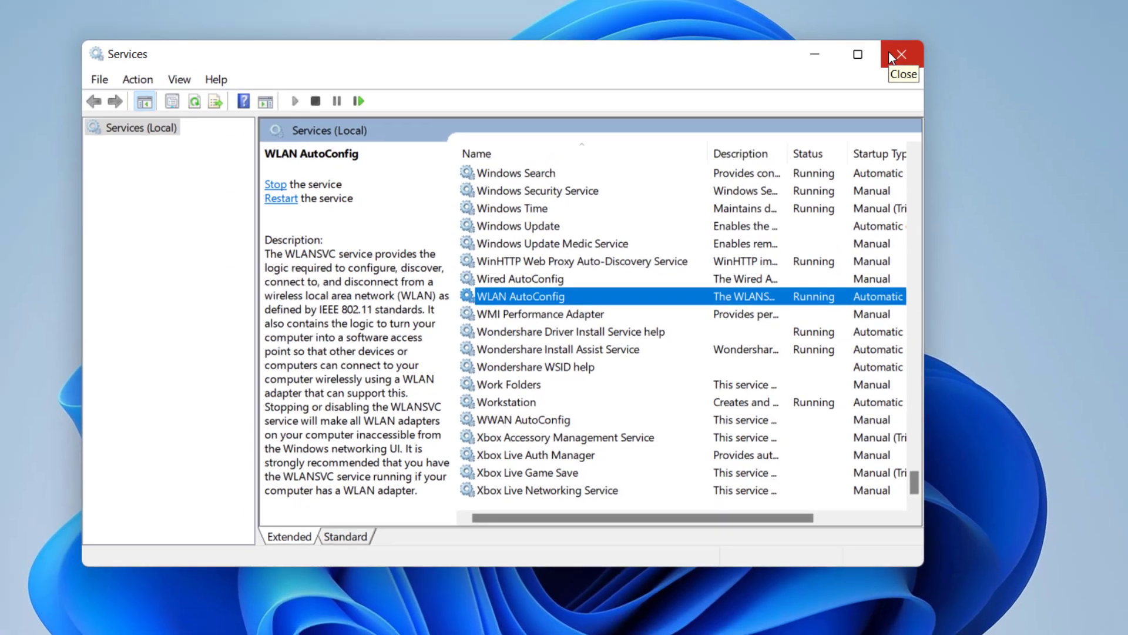
{"action": "left_click", "coordinate": [903, 54]}
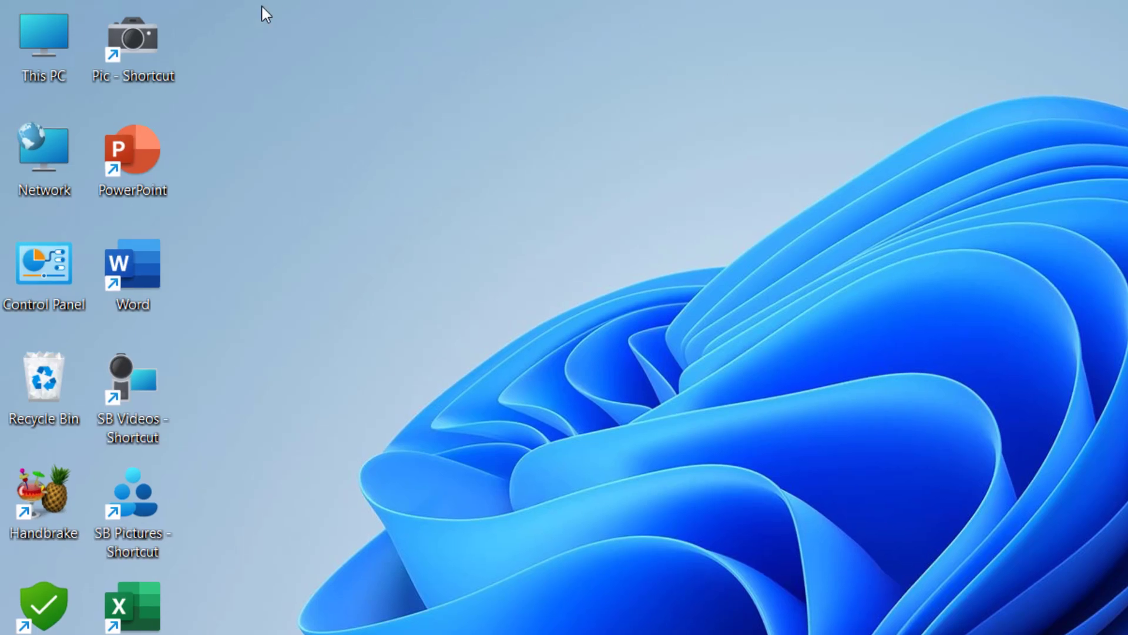
- Via This PC > Manage, start a driver update for the Realtek 8821CU adapter in Device Manager
{"action": "right_click", "coordinate": [42, 39]}
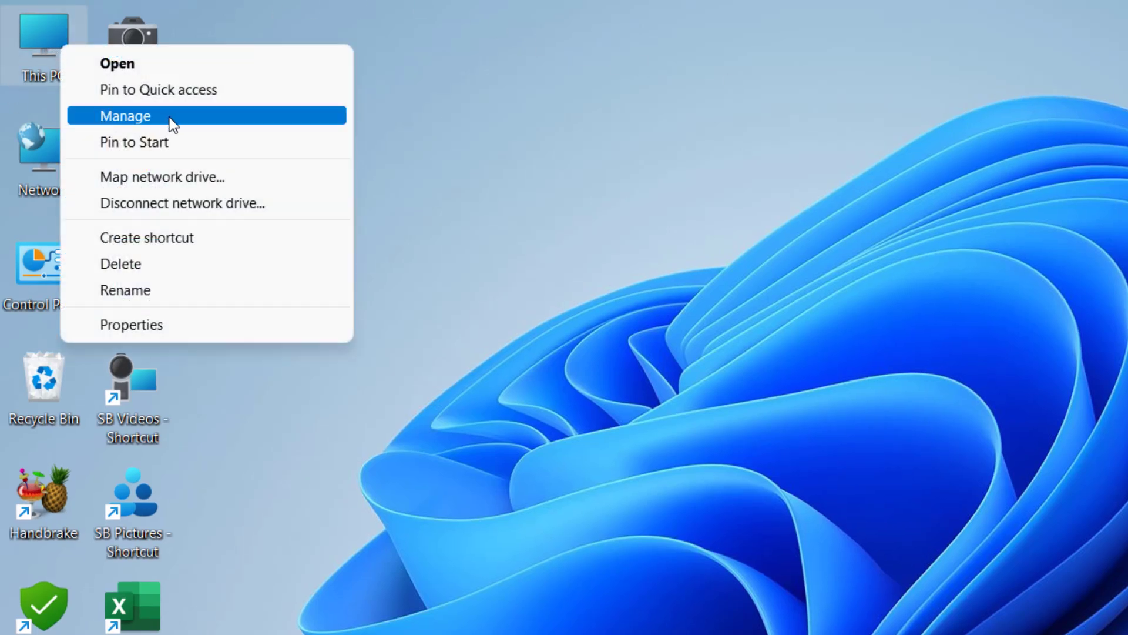
{"action": "left_click", "coordinate": [124, 115]}
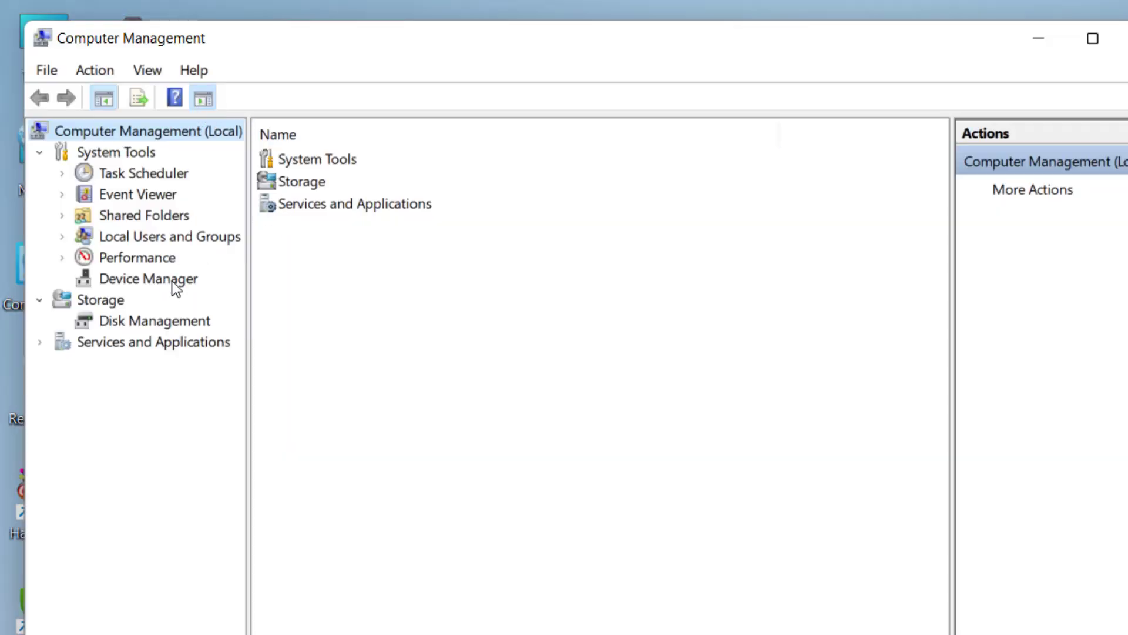
{"action": "left_click", "coordinate": [148, 279]}
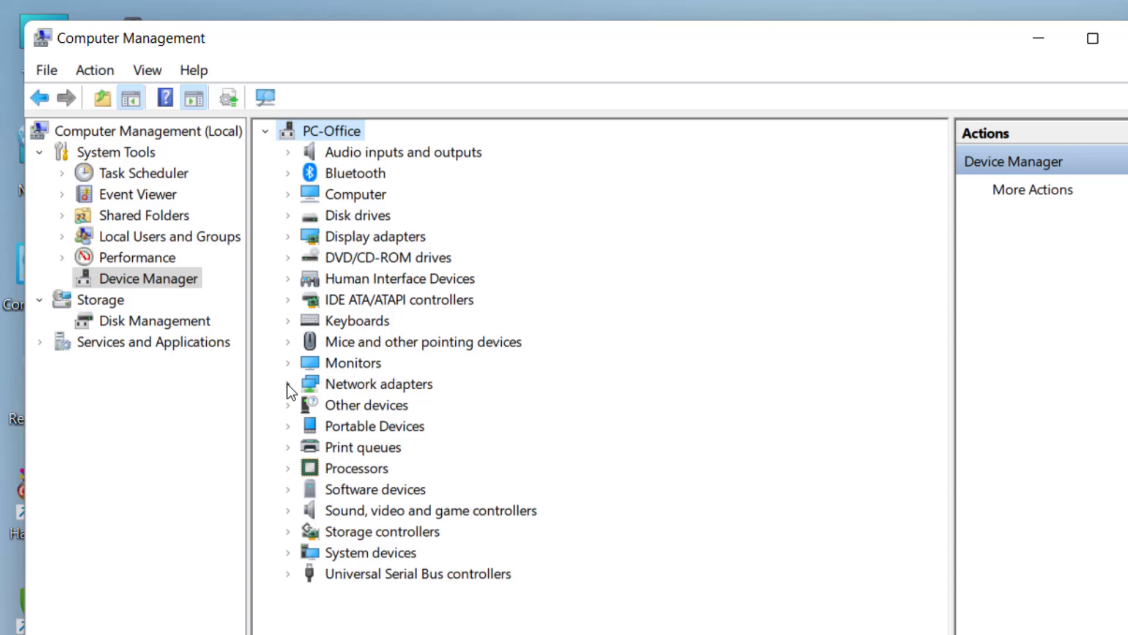
{"action": "left_click", "coordinate": [286, 383]}
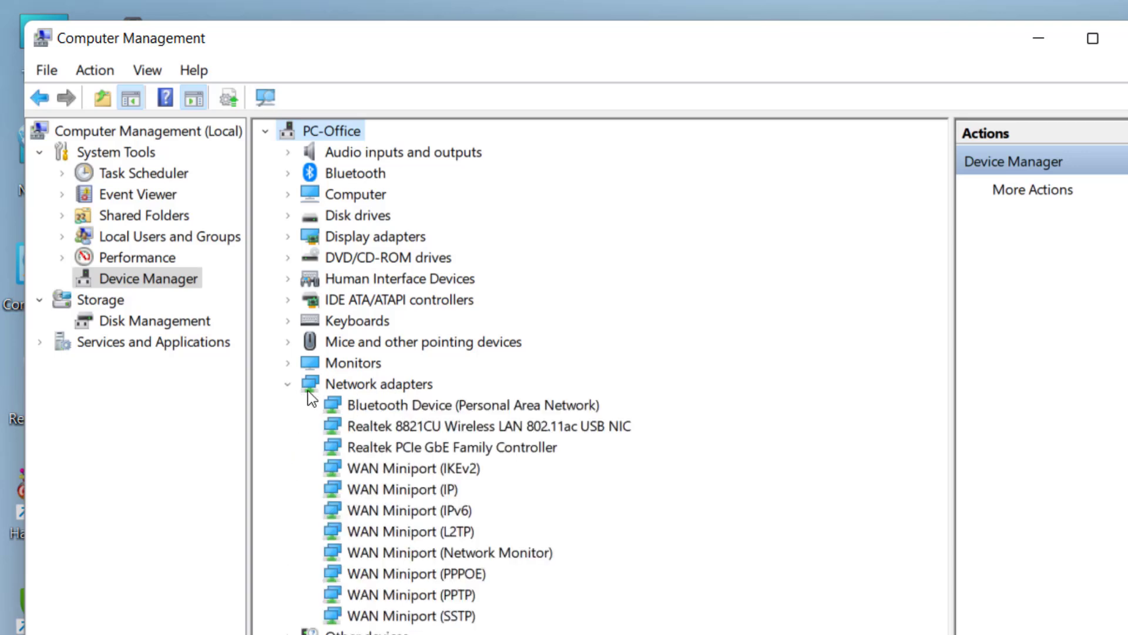
{"action": "mouse_move", "coordinate": [381, 442]}
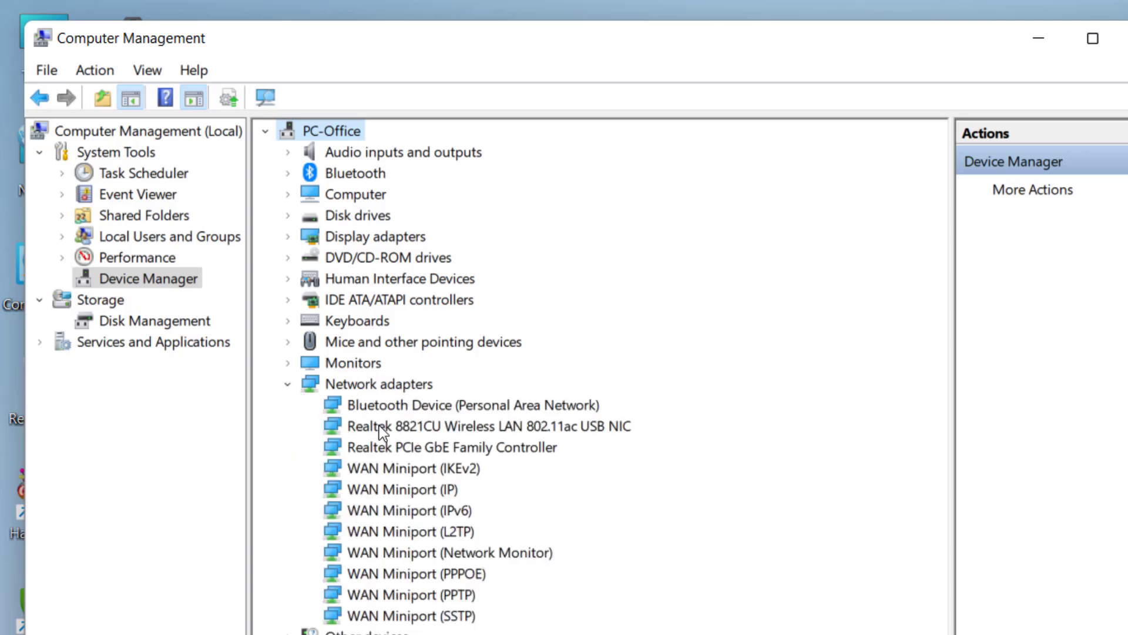
{"action": "mouse_move", "coordinate": [533, 451]}
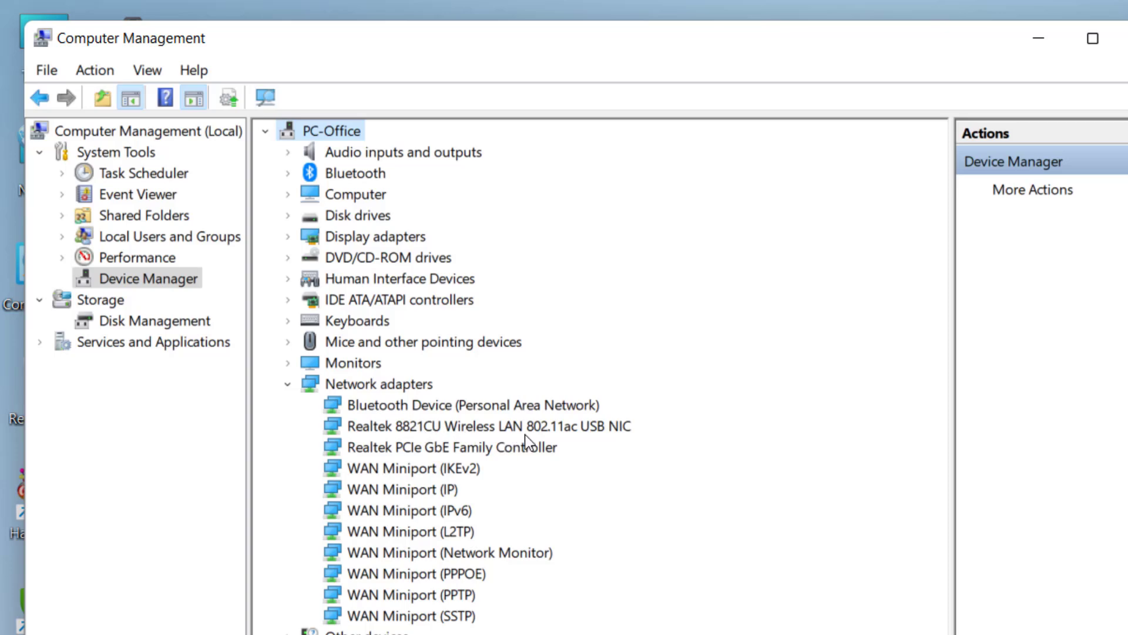
{"action": "right_click", "coordinate": [480, 426]}
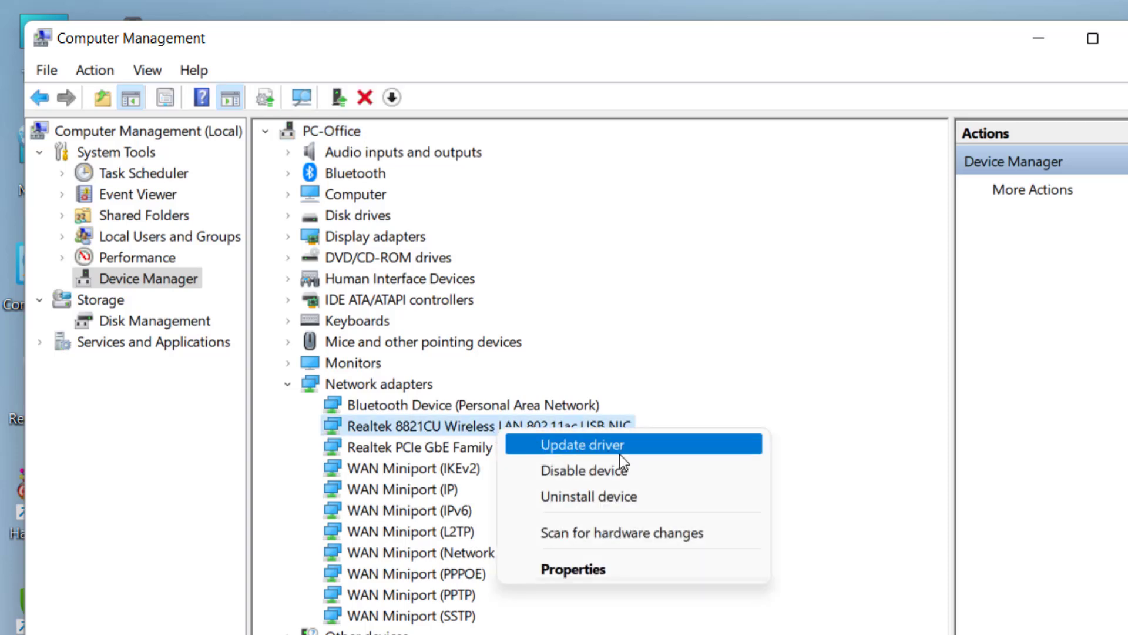
{"action": "left_click", "coordinate": [604, 445]}
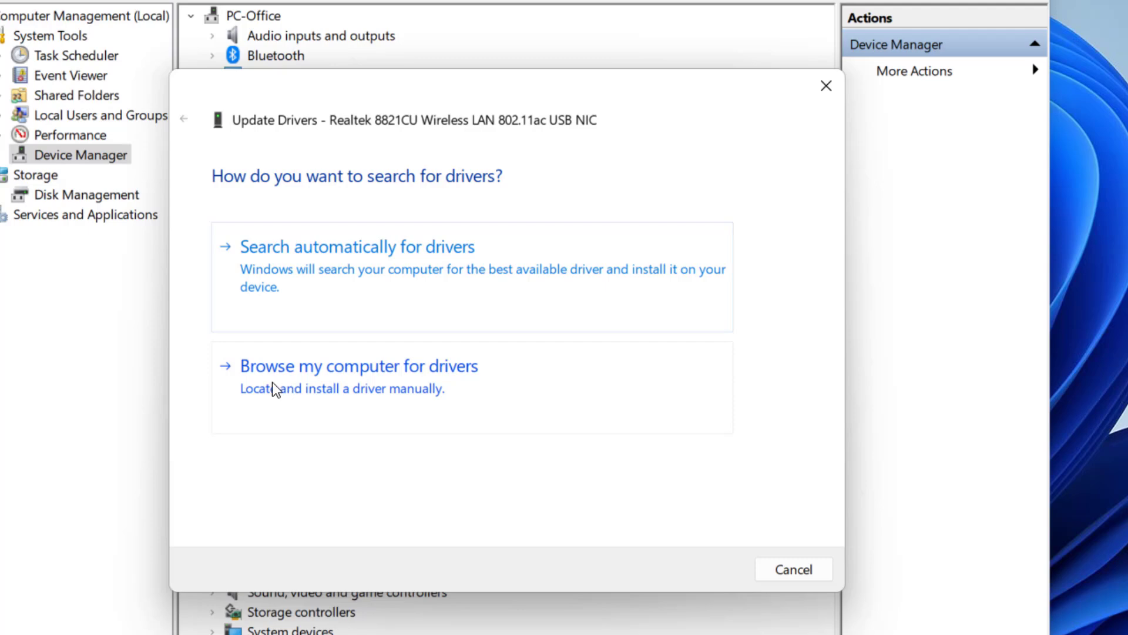
- Browse this computer for Realtek 8821CU drivers, view the compatible list, and cancel
{"action": "left_click", "coordinate": [359, 365]}
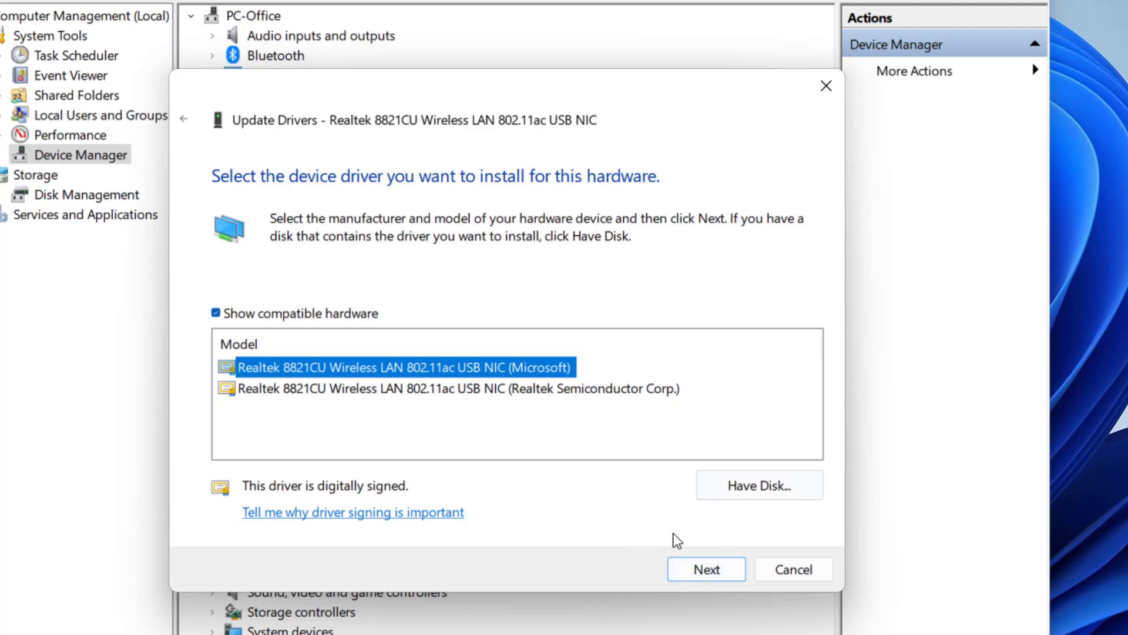
{"action": "mouse_move", "coordinate": [690, 508]}
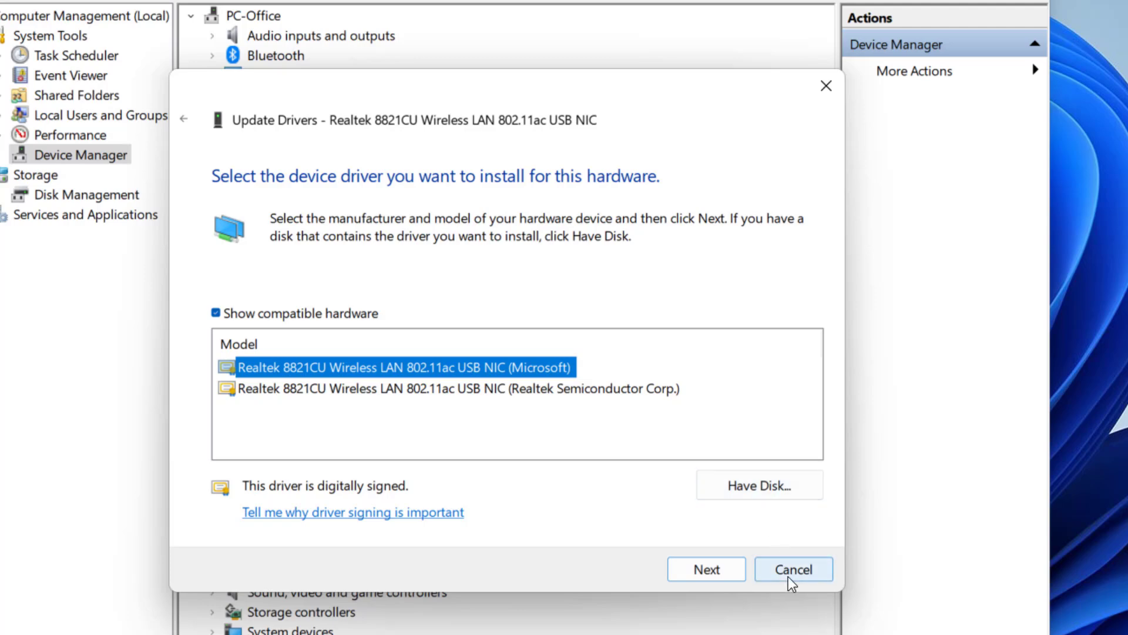
{"action": "left_click", "coordinate": [809, 569]}
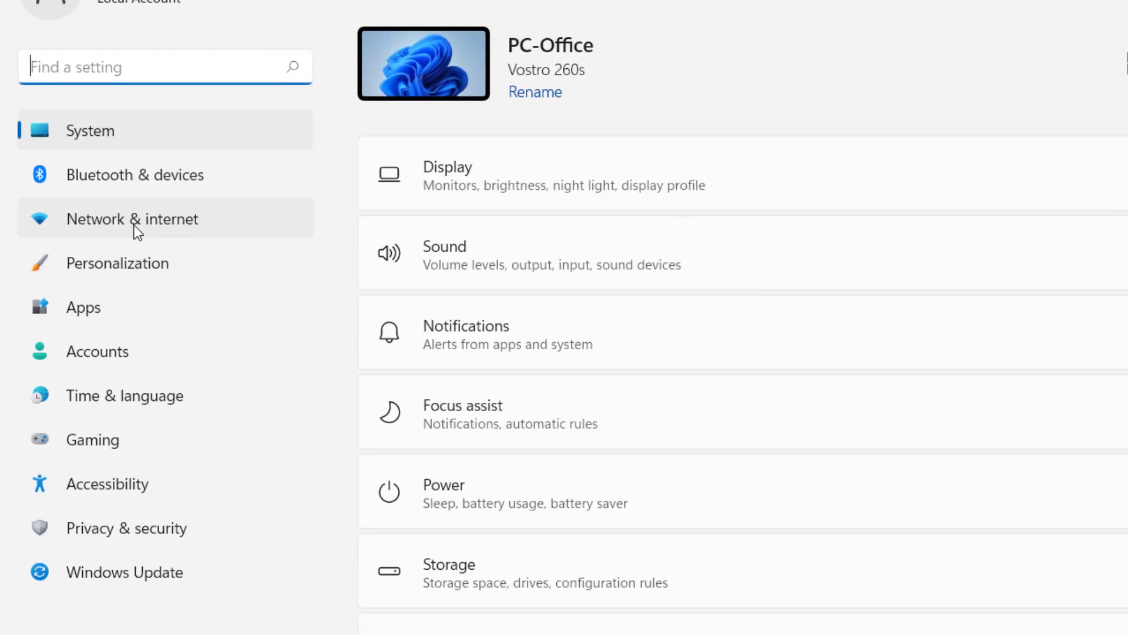
- Go through Network & internet and Advanced network settings to the Network reset page
{"action": "left_click", "coordinate": [133, 219]}
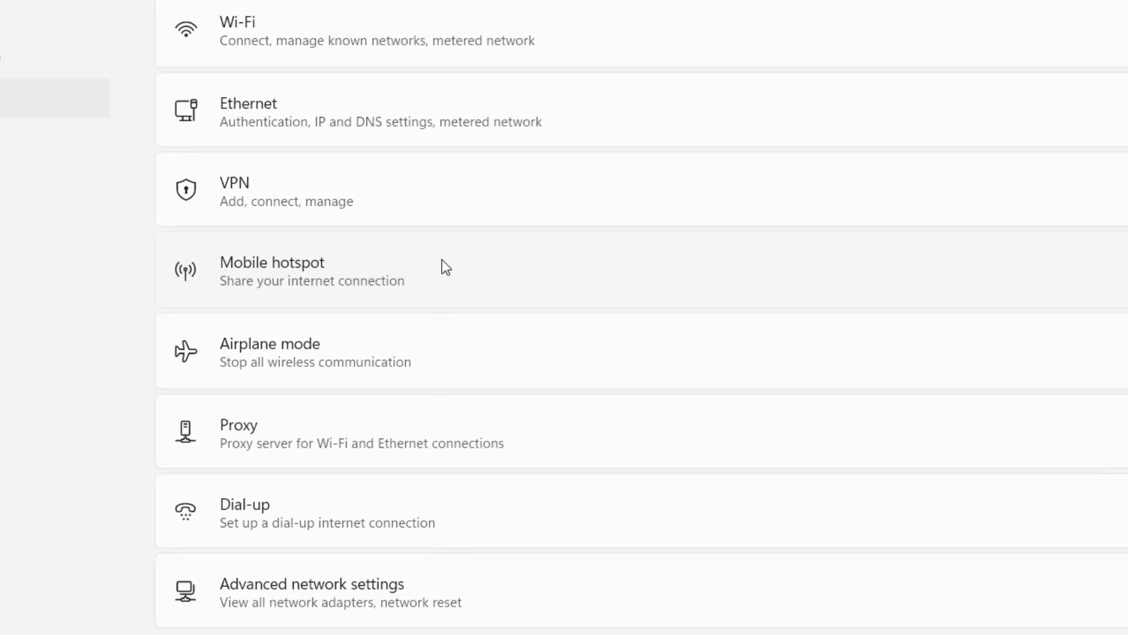
{"action": "scroll", "scroll_direction": "down", "scroll_amount": 3}
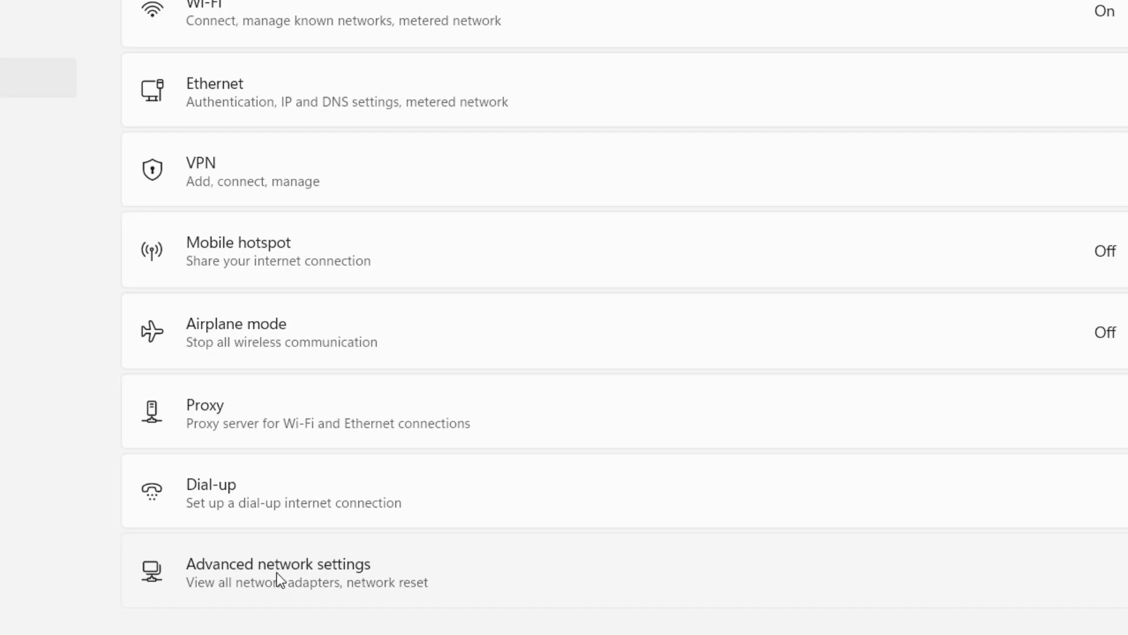
{"action": "left_click", "coordinate": [277, 572]}
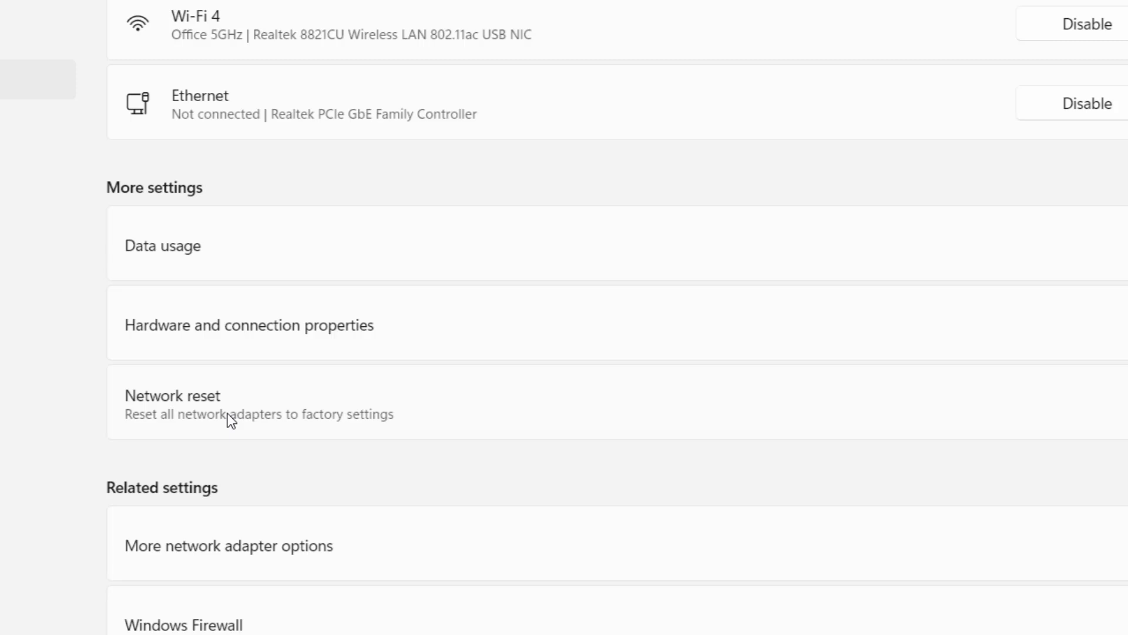
{"action": "left_click", "coordinate": [173, 403]}
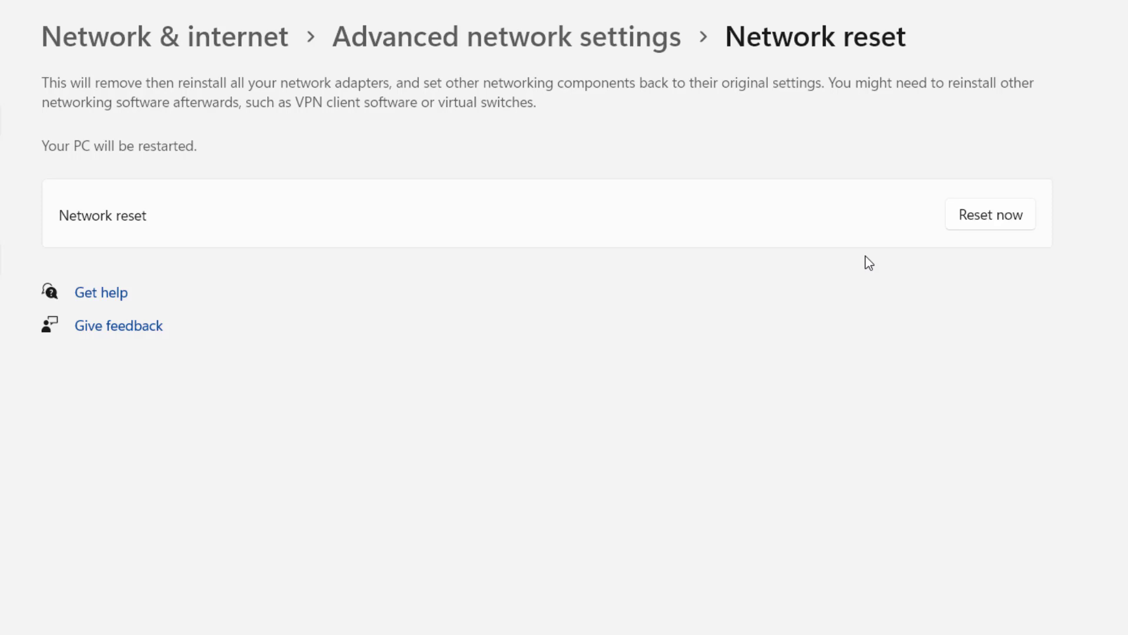
{"action": "mouse_move", "coordinate": [446, 168]}
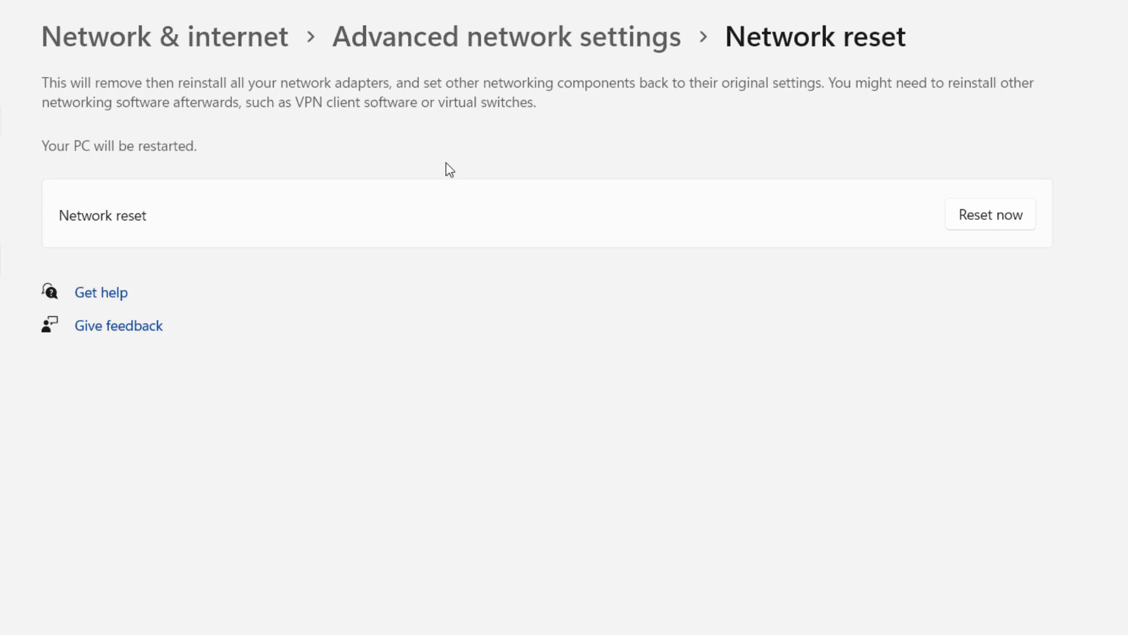
{"action": "mouse_move", "coordinate": [1000, 224]}
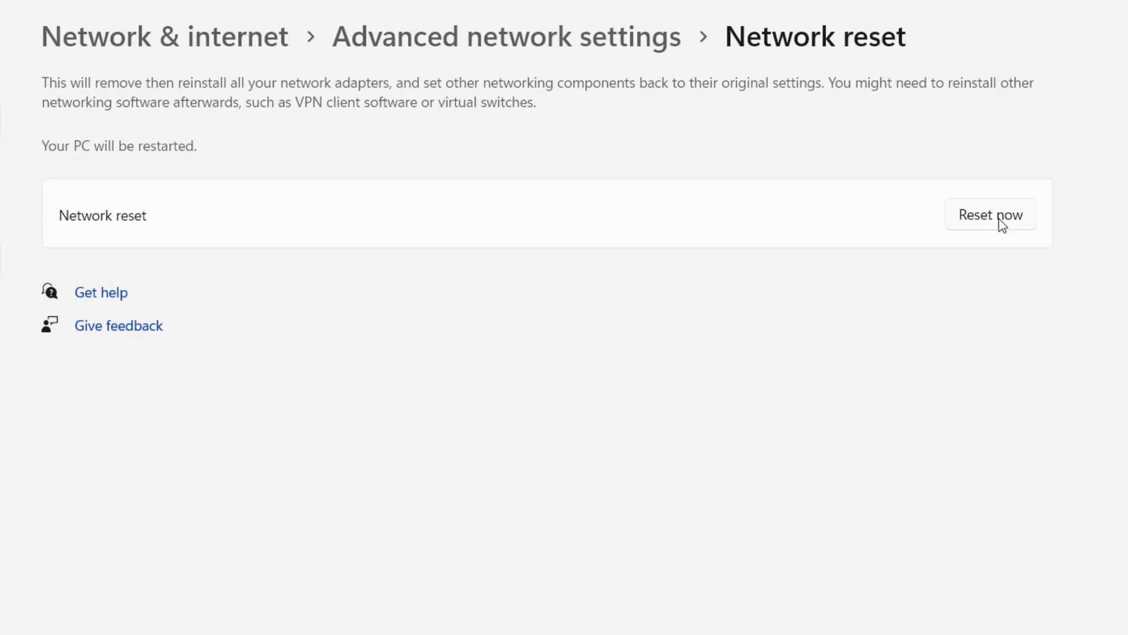